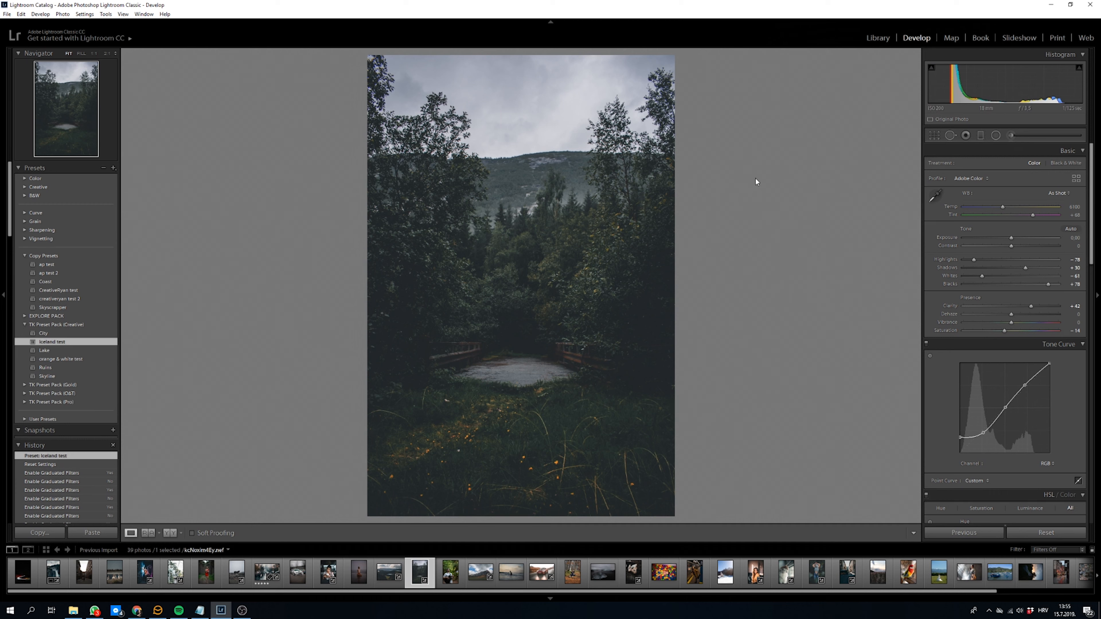
pyautogui.moveTo(780, 195)
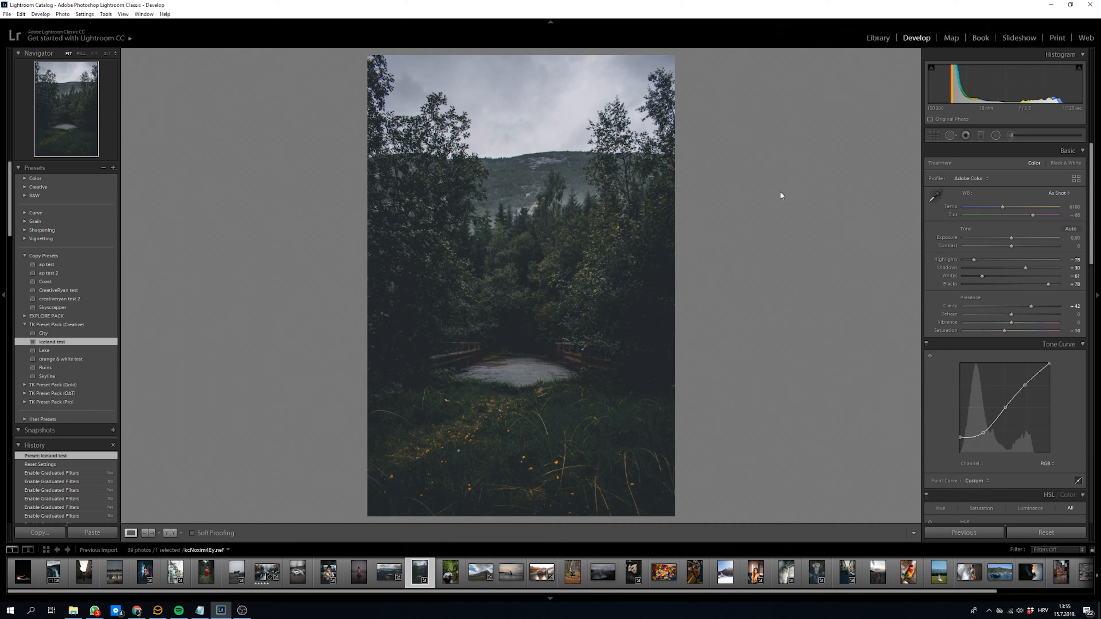
pyautogui.moveTo(733, 163)
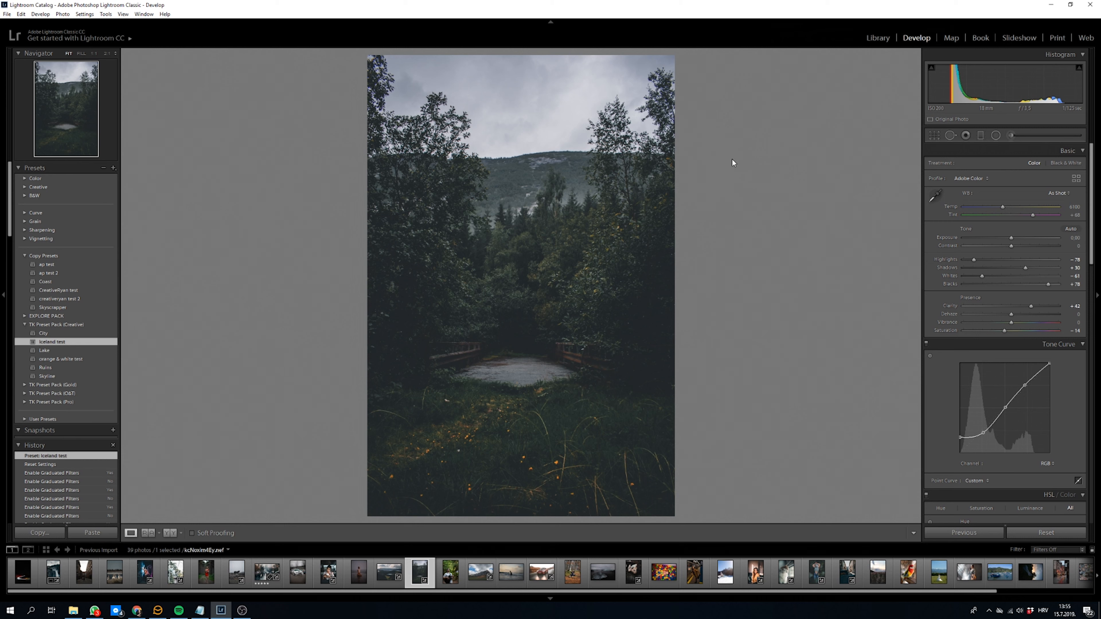
pyautogui.moveTo(1014, 171)
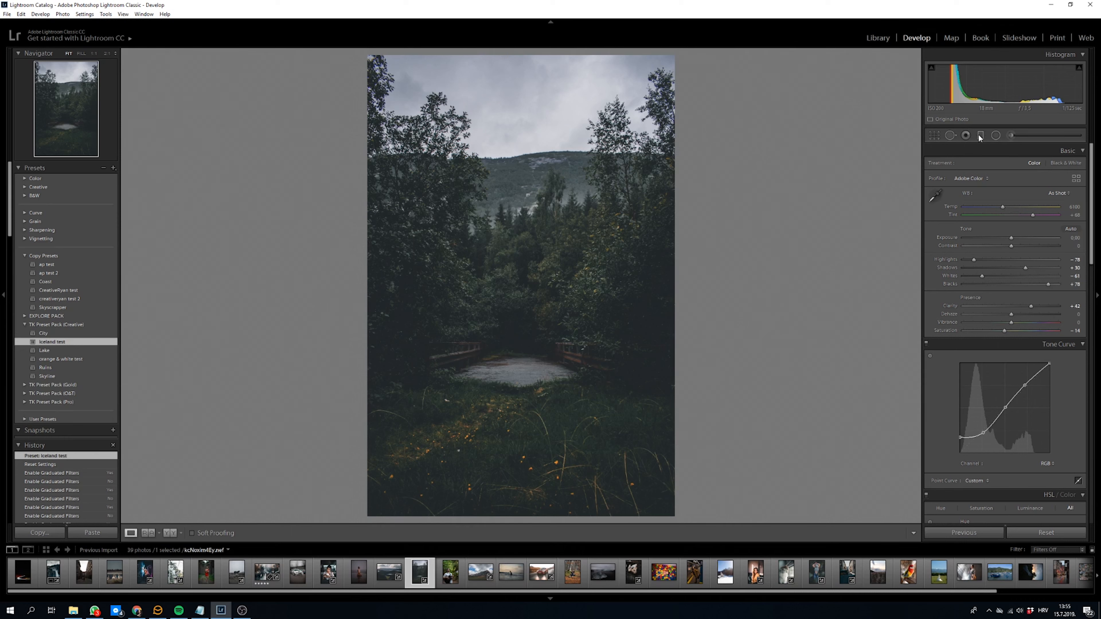
# - Start a new Graduated Filter adjustment for the sky of the forest photo
pyautogui.click(980, 135)
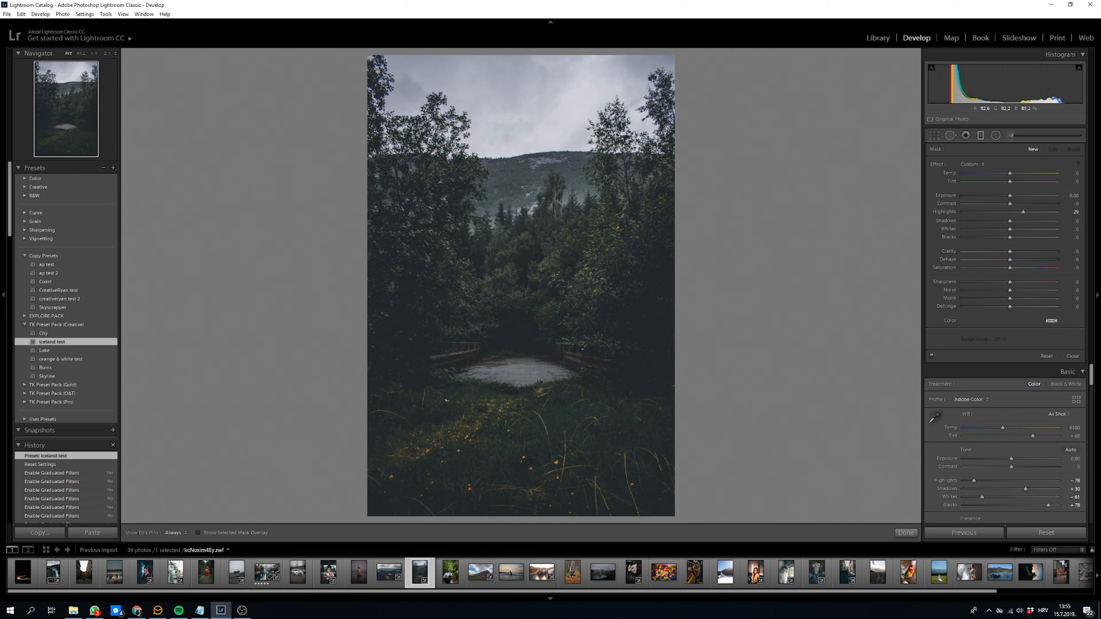
pyautogui.moveTo(573, 104)
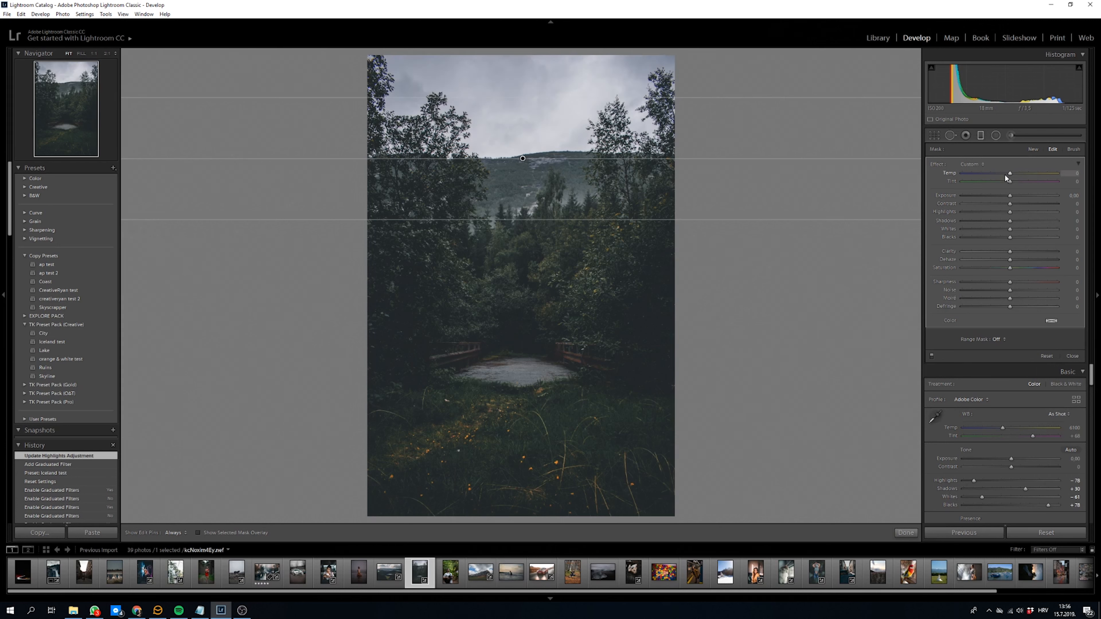
# - Warm the sky filter's Temp to about 36 for a pinkish tone
pyautogui.moveTo(1010, 173); pyautogui.dragTo(1027, 173)
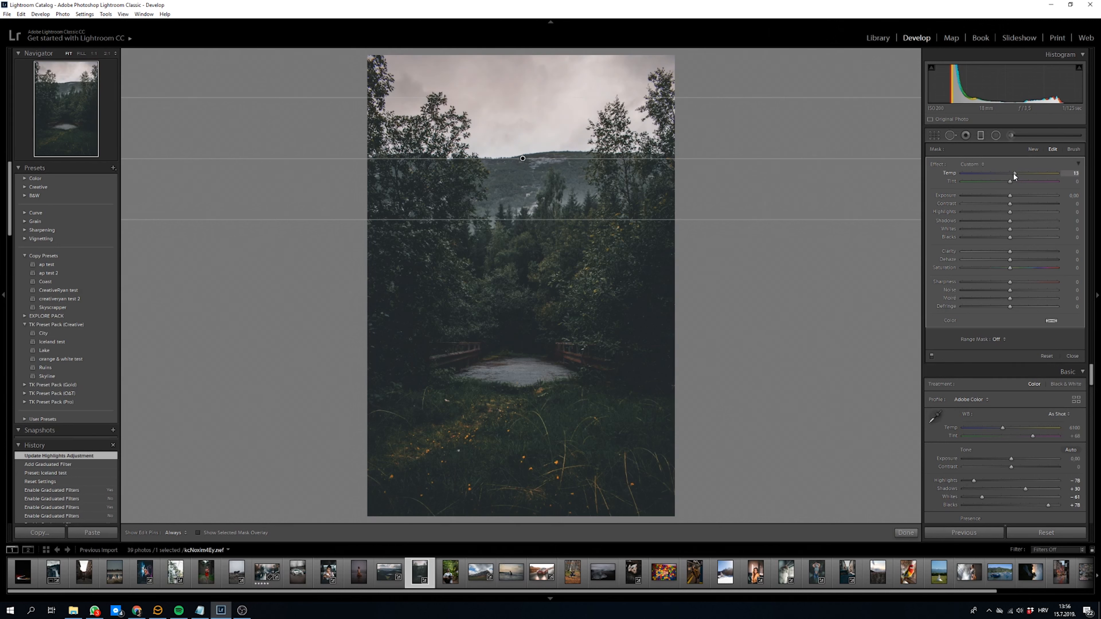
pyautogui.moveTo(1015, 181); pyautogui.dragTo(1020, 181)
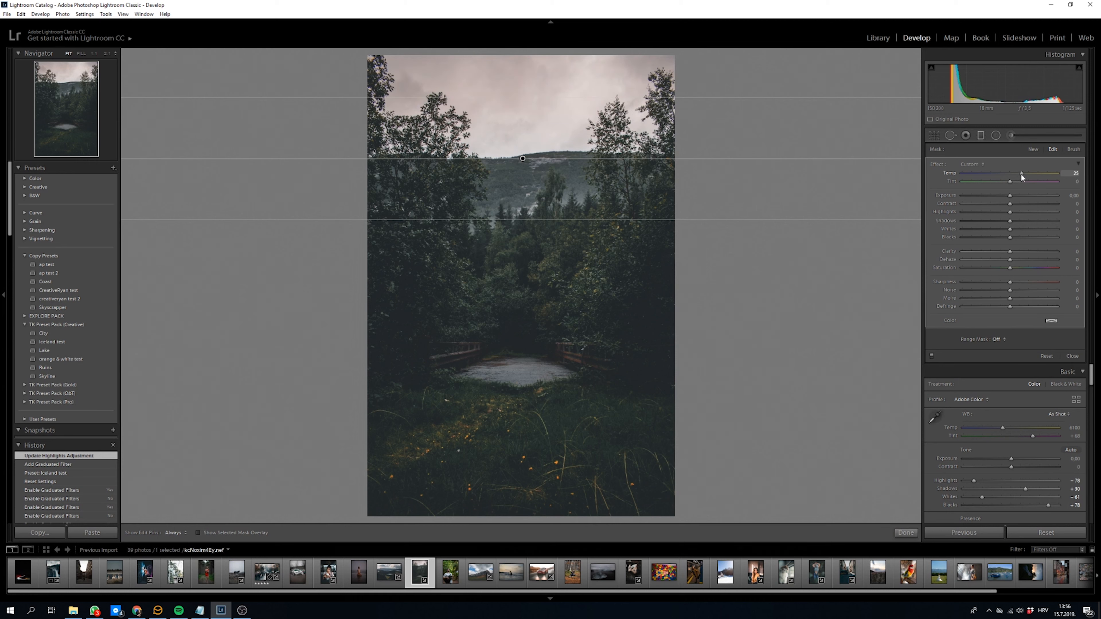
pyautogui.moveTo(1021, 173); pyautogui.dragTo(1026, 173)
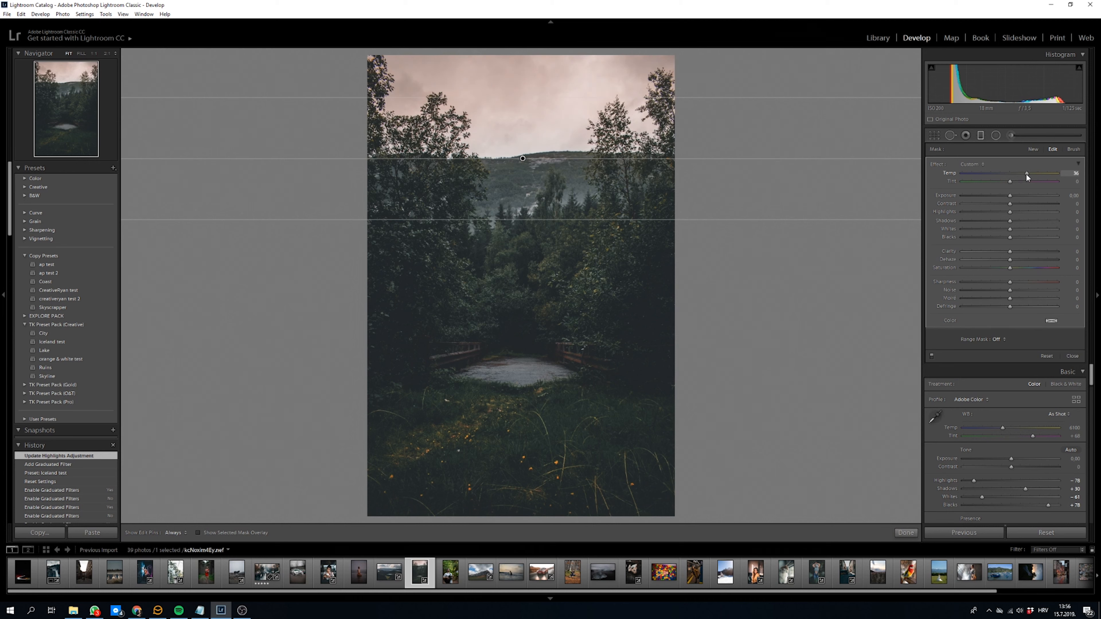
pyautogui.moveTo(1026, 173); pyautogui.dragTo(1029, 173)
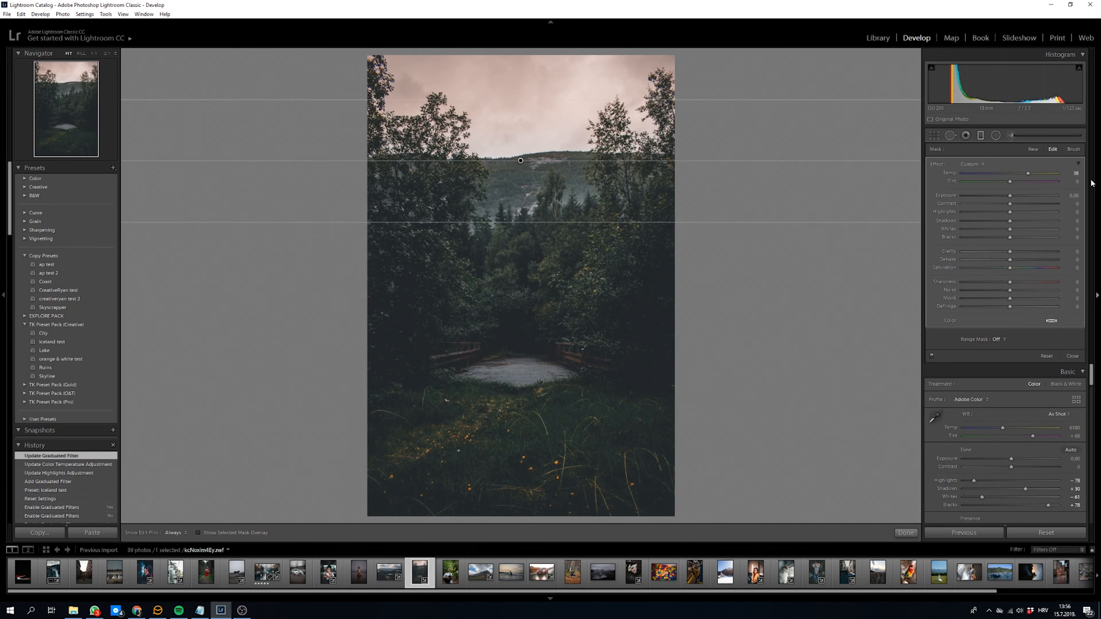
# - Darken the sky filter with Exposure -0.20, adjusted highlights and deeper shadows
pyautogui.moveTo(1026, 199); pyautogui.dragTo(1009, 199)
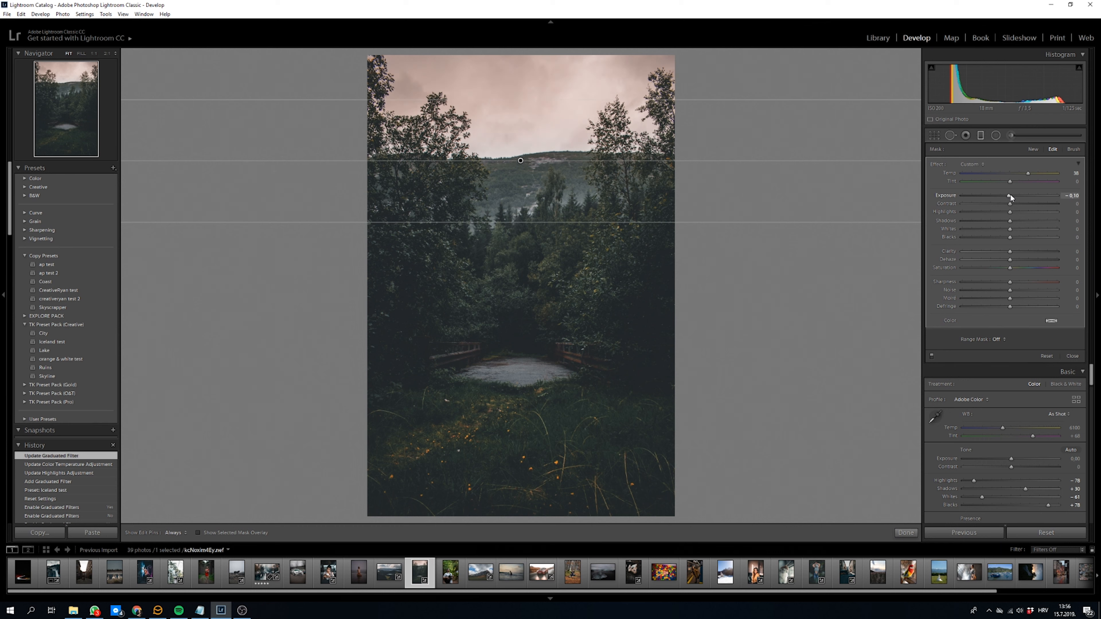
pyautogui.moveTo(1026, 197); pyautogui.dragTo(1008, 198)
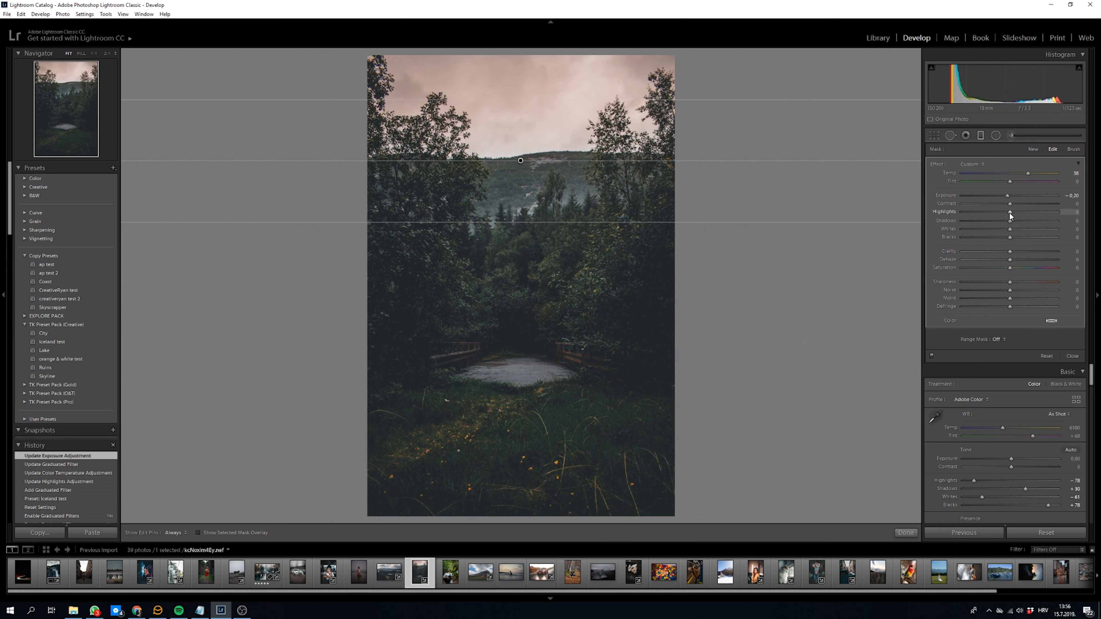
pyautogui.moveTo(1009, 212); pyautogui.dragTo(1020, 212)
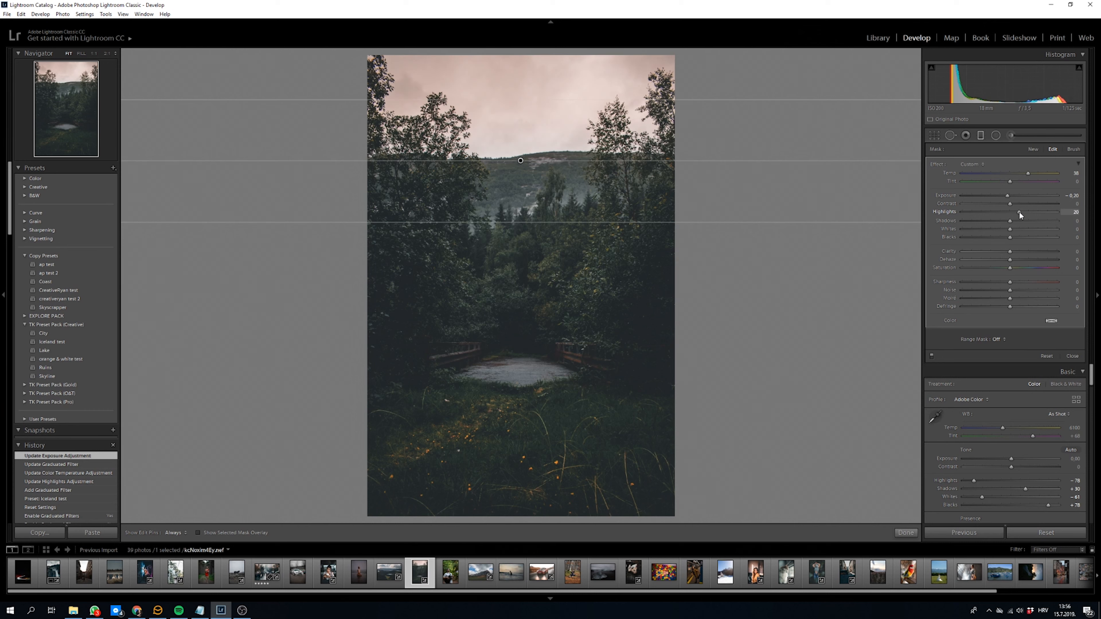
pyautogui.moveTo(1028, 211); pyautogui.dragTo(1026, 211)
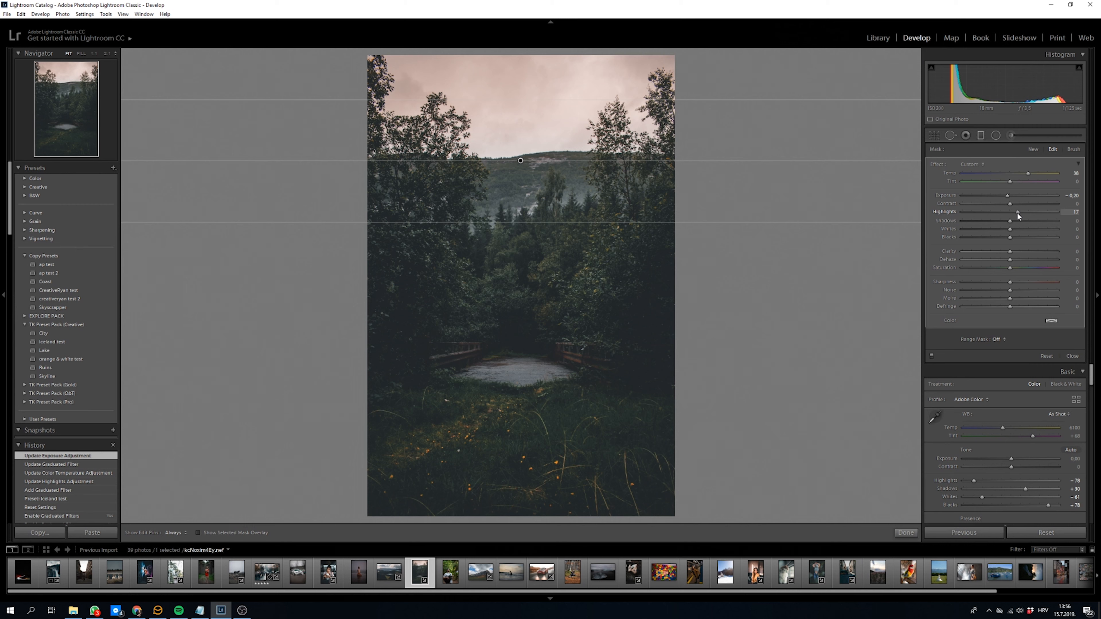
pyautogui.moveTo(1017, 213); pyautogui.dragTo(1020, 212)
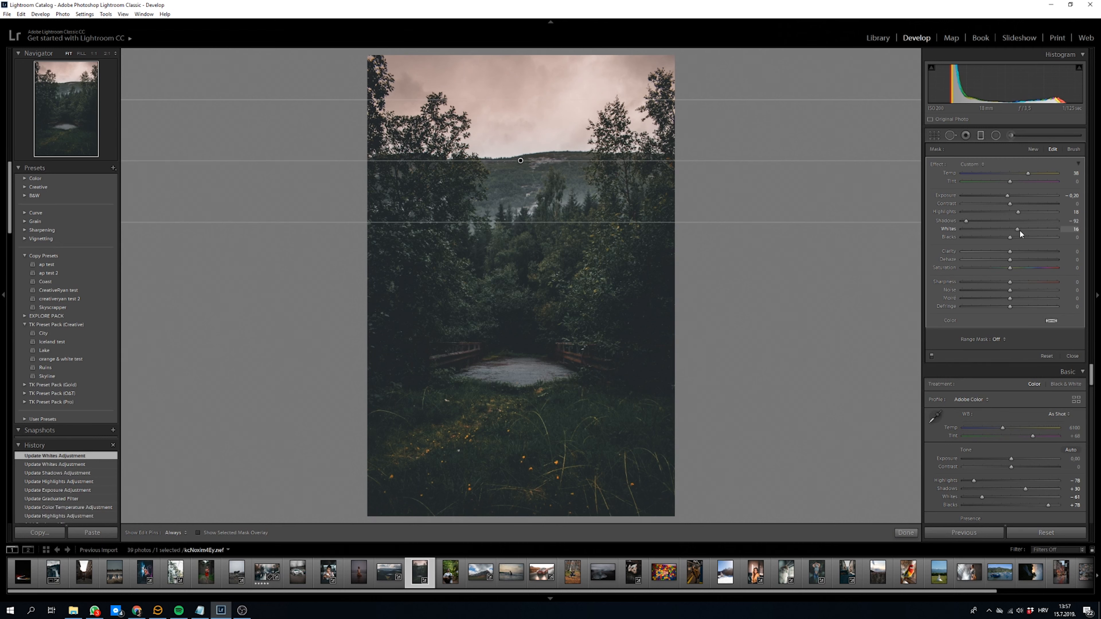
# - Raise the sky filter's Whites to 52
pyautogui.moveTo(1017, 229); pyautogui.dragTo(1030, 230)
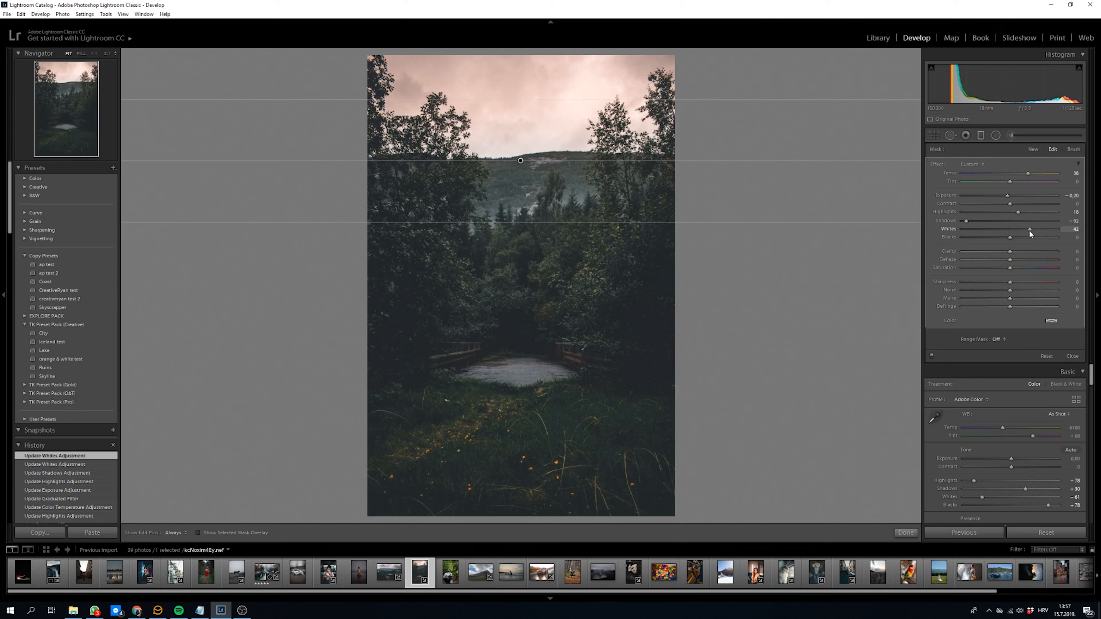
pyautogui.moveTo(1029, 229); pyautogui.dragTo(1032, 229)
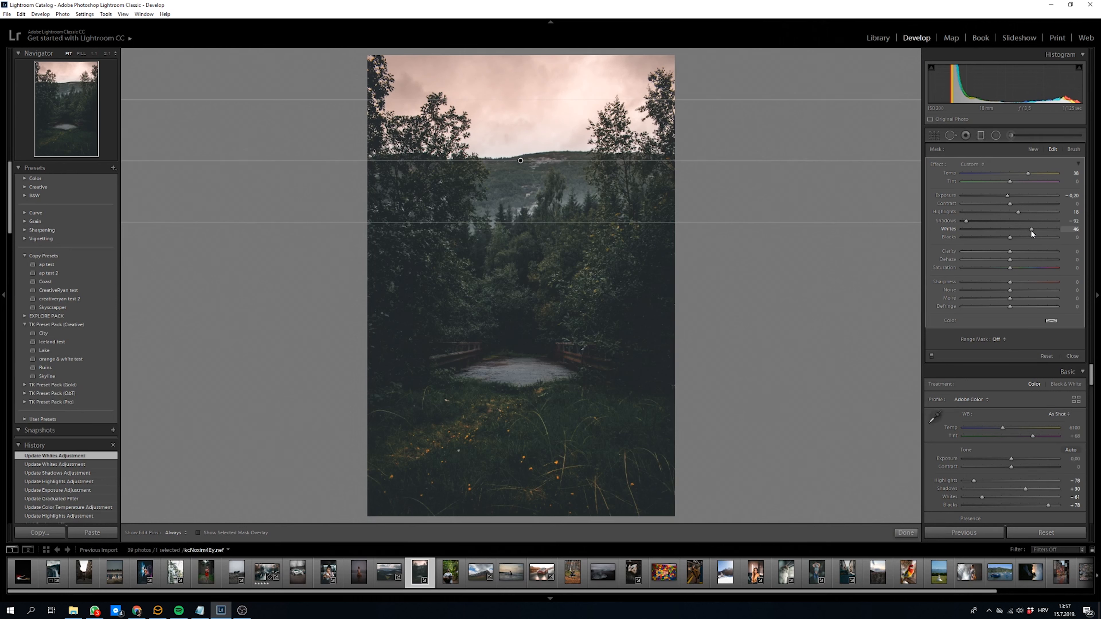
pyautogui.moveTo(1031, 229); pyautogui.dragTo(1034, 229)
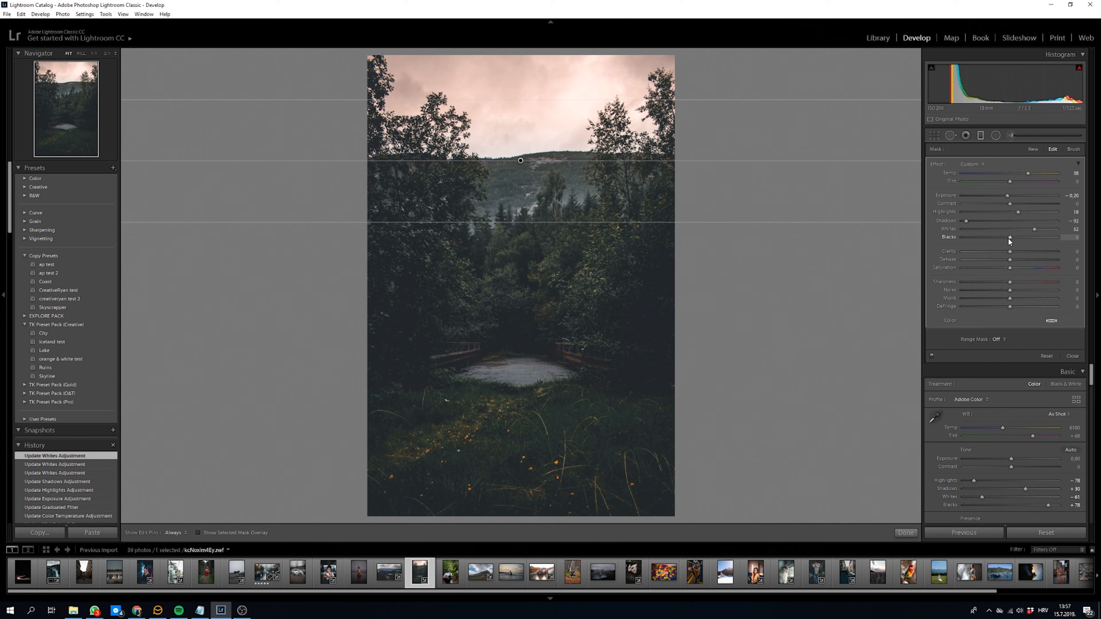
# - Set the sky filter's Blacks to -10 and Saturation to about -40
pyautogui.moveTo(1010, 237); pyautogui.dragTo(1004, 237)
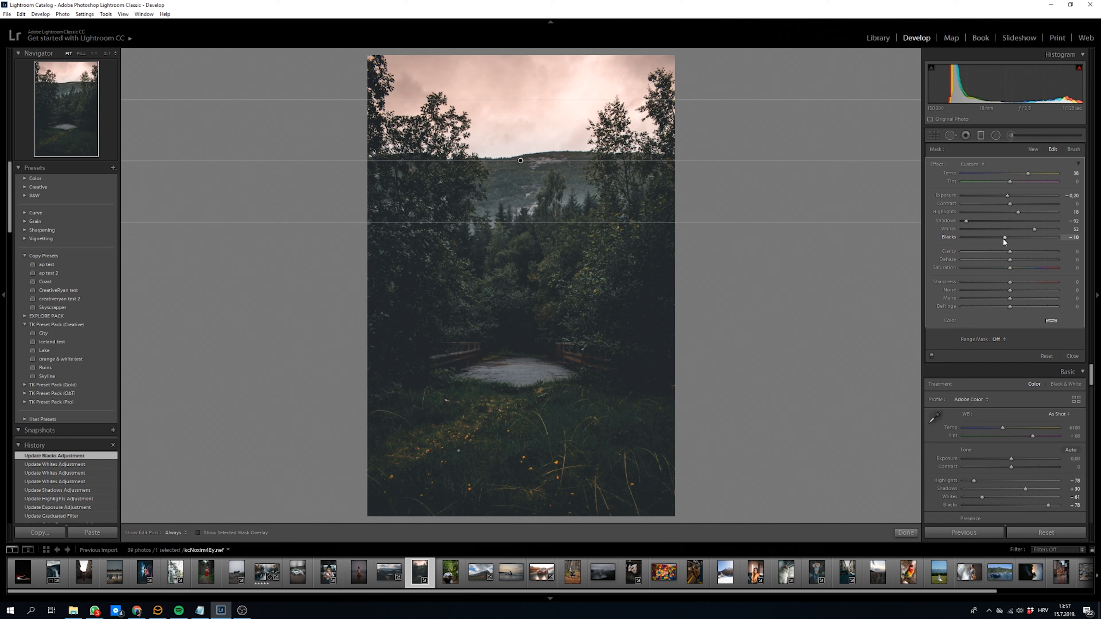
pyautogui.moveTo(1008, 238); pyautogui.dragTo(1003, 238)
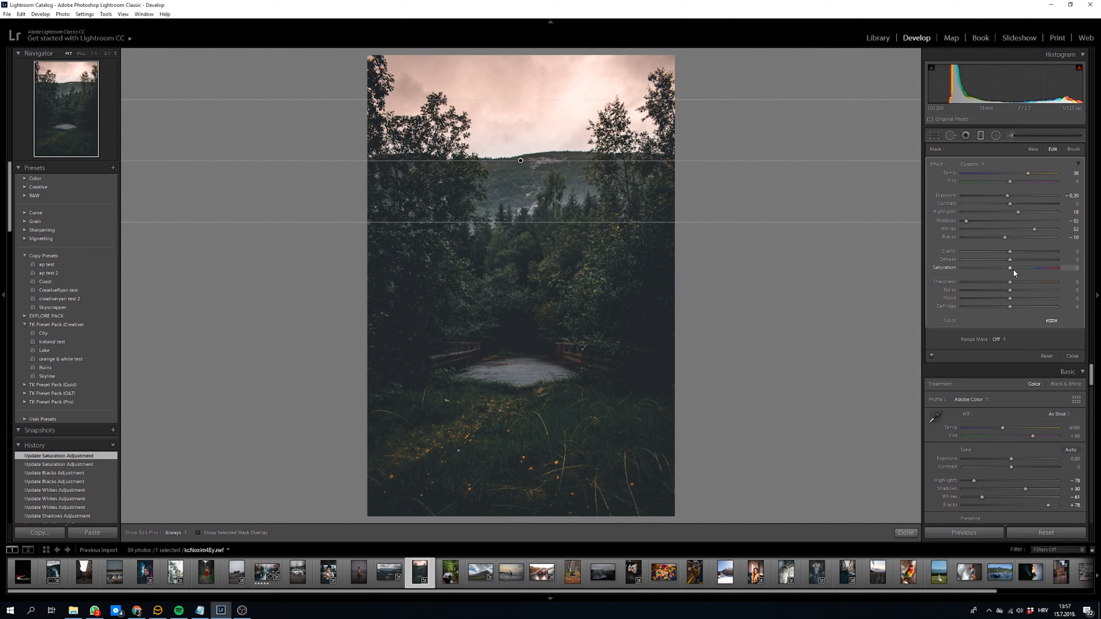
pyautogui.moveTo(1010, 268); pyautogui.dragTo(991, 268)
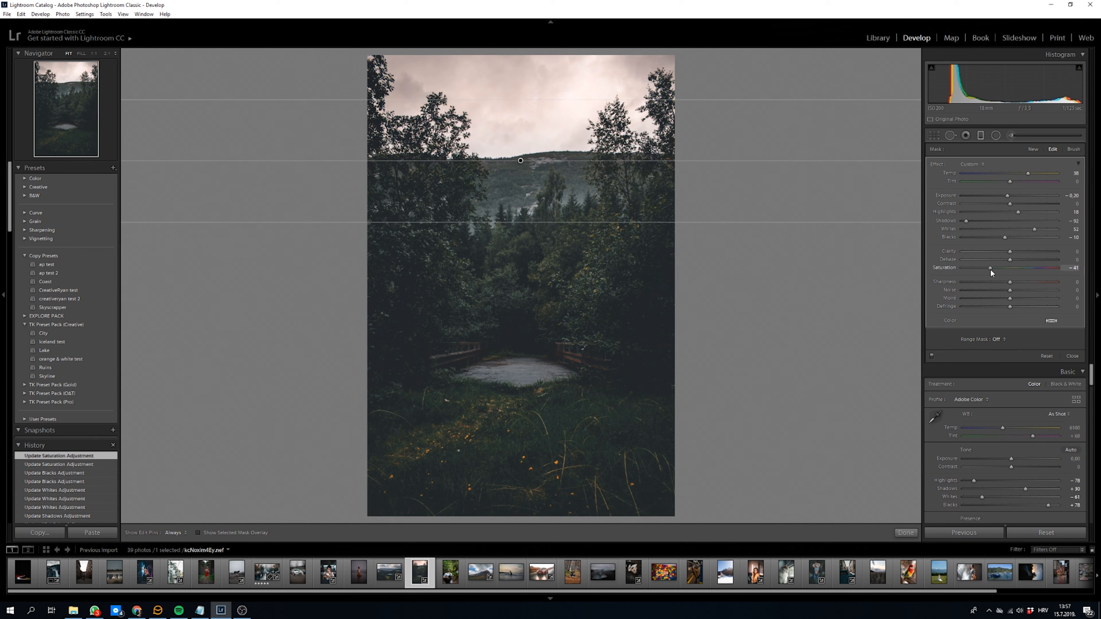
pyautogui.moveTo(991, 268); pyautogui.dragTo(986, 268)
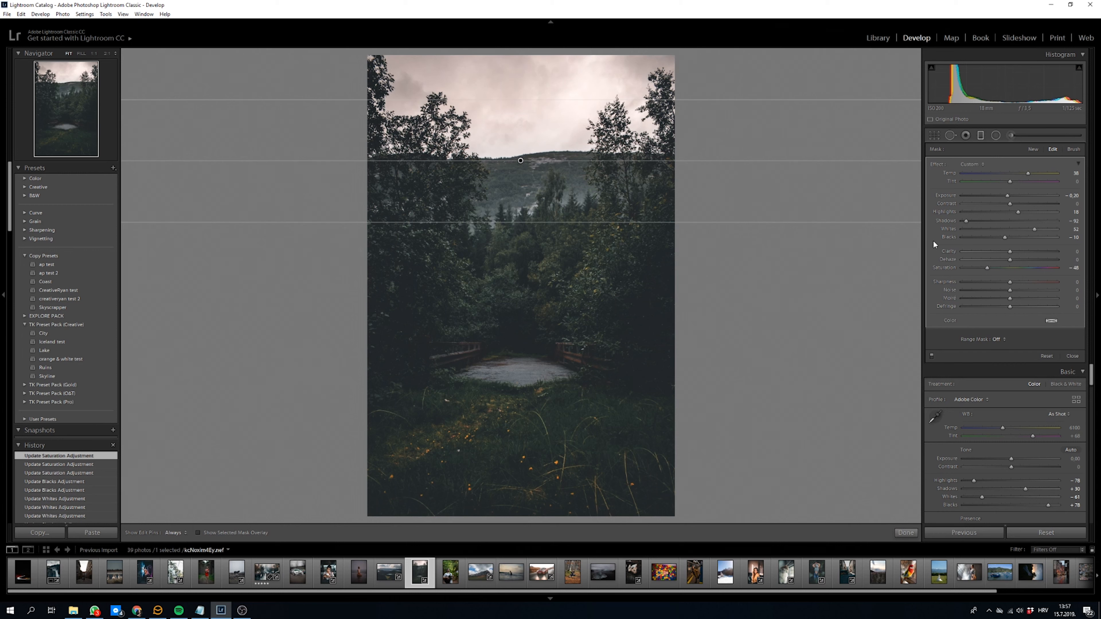
pyautogui.moveTo(946, 239)
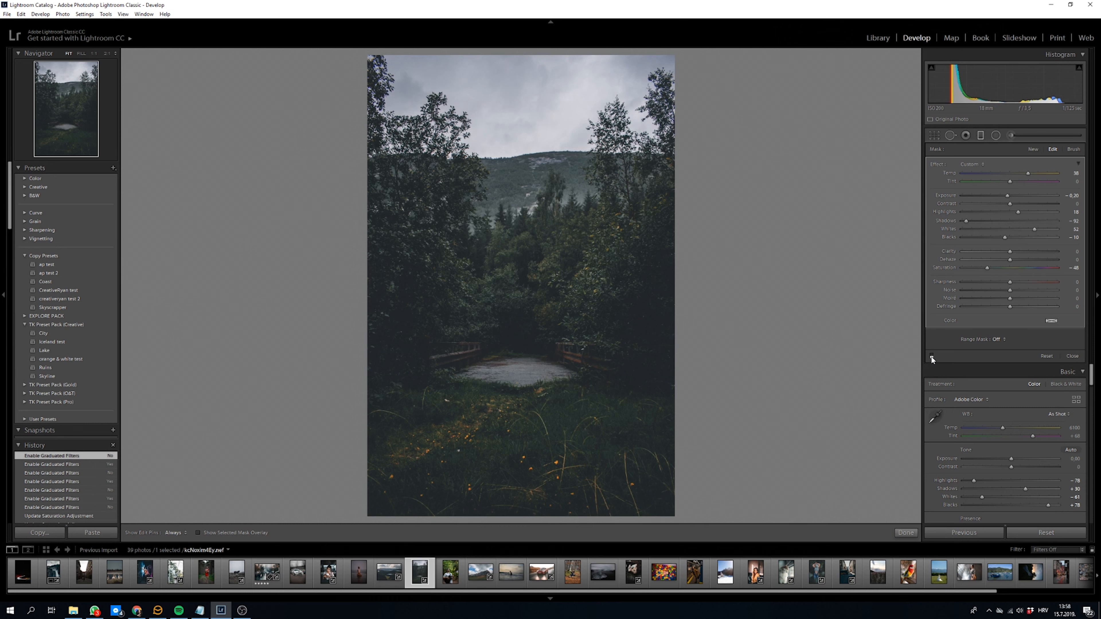
pyautogui.click(933, 357)
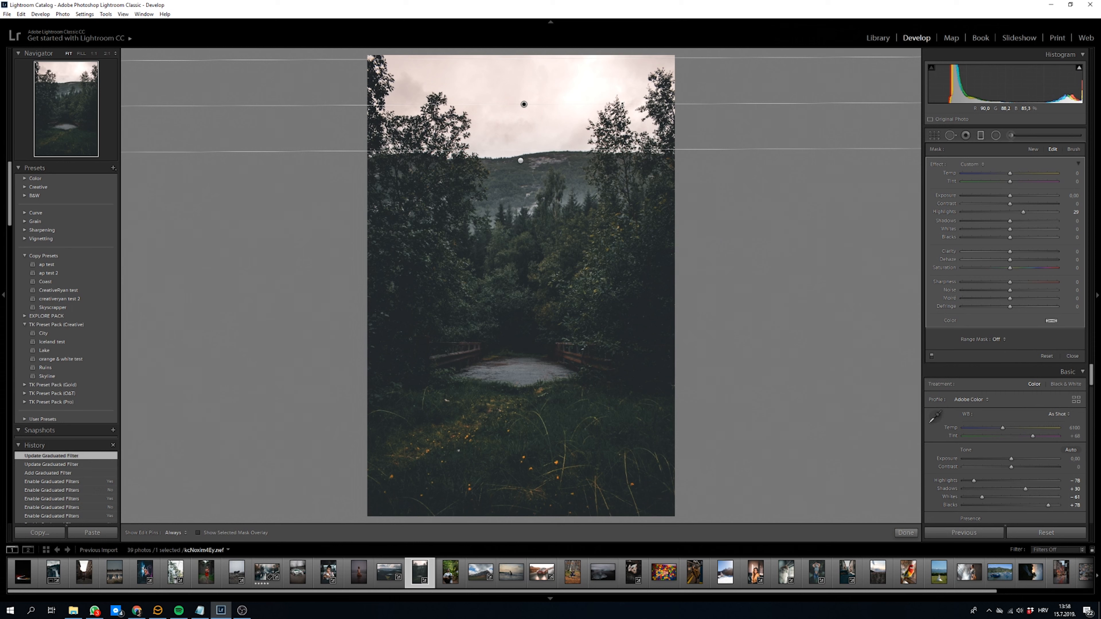
# - Reposition the second sky gradient and cool its Temp to about -25
pyautogui.moveTo(523, 160); pyautogui.dragTo(548, 153)
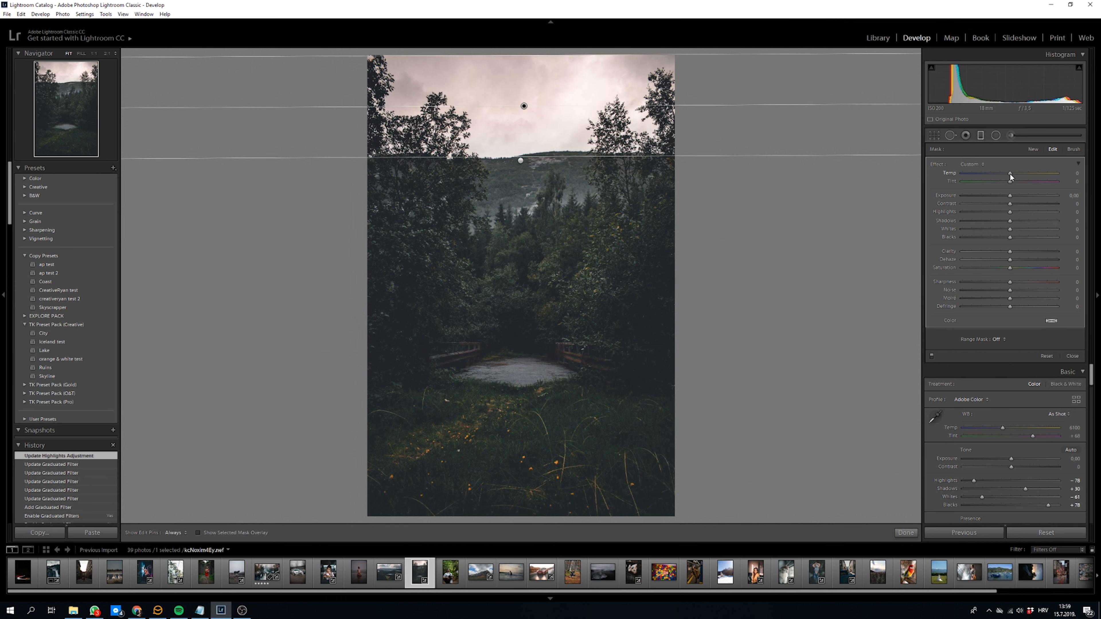
pyautogui.moveTo(1010, 173); pyautogui.dragTo(997, 173)
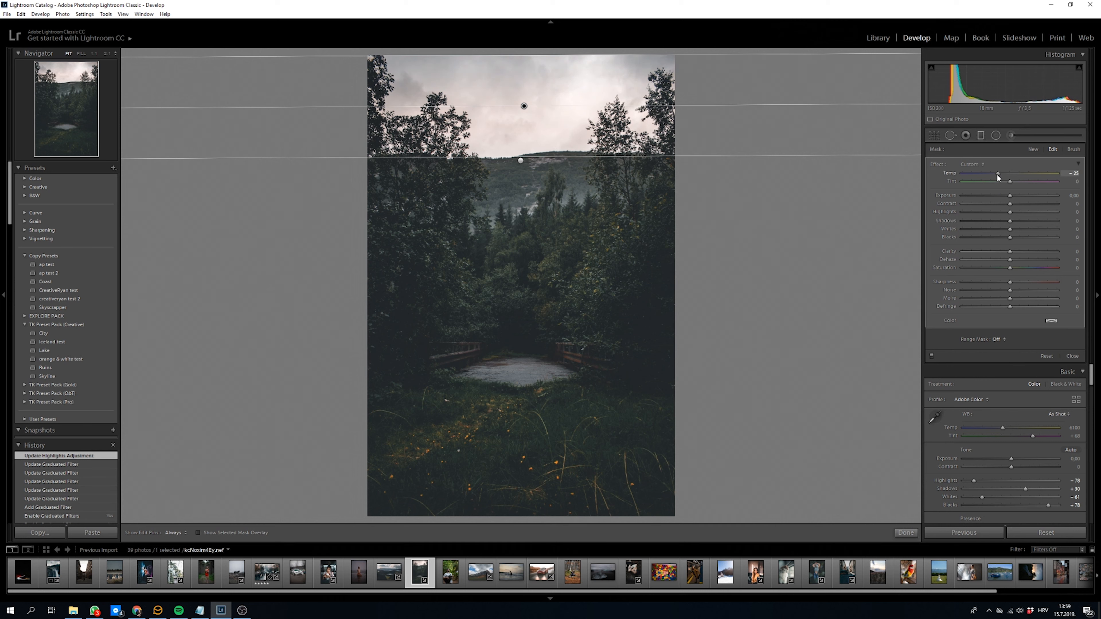
pyautogui.moveTo(996, 173); pyautogui.dragTo(998, 173)
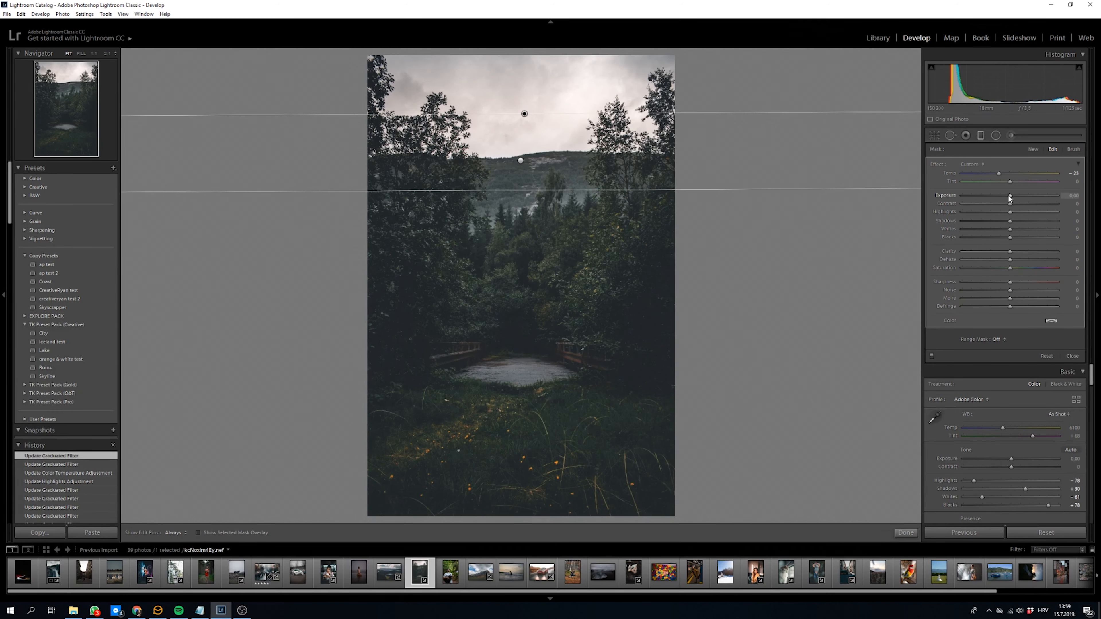
# - Darken the second sky gradient's Exposure to about -0.55
pyautogui.moveTo(1009, 195); pyautogui.dragTo(1003, 195)
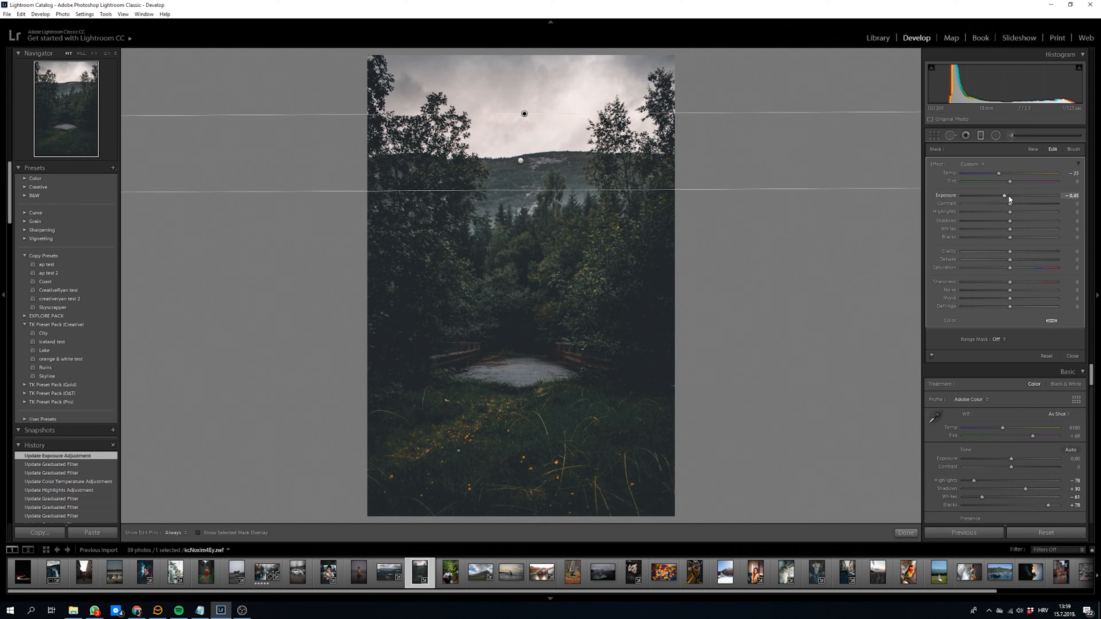
pyautogui.moveTo(1004, 195); pyautogui.dragTo(1001, 195)
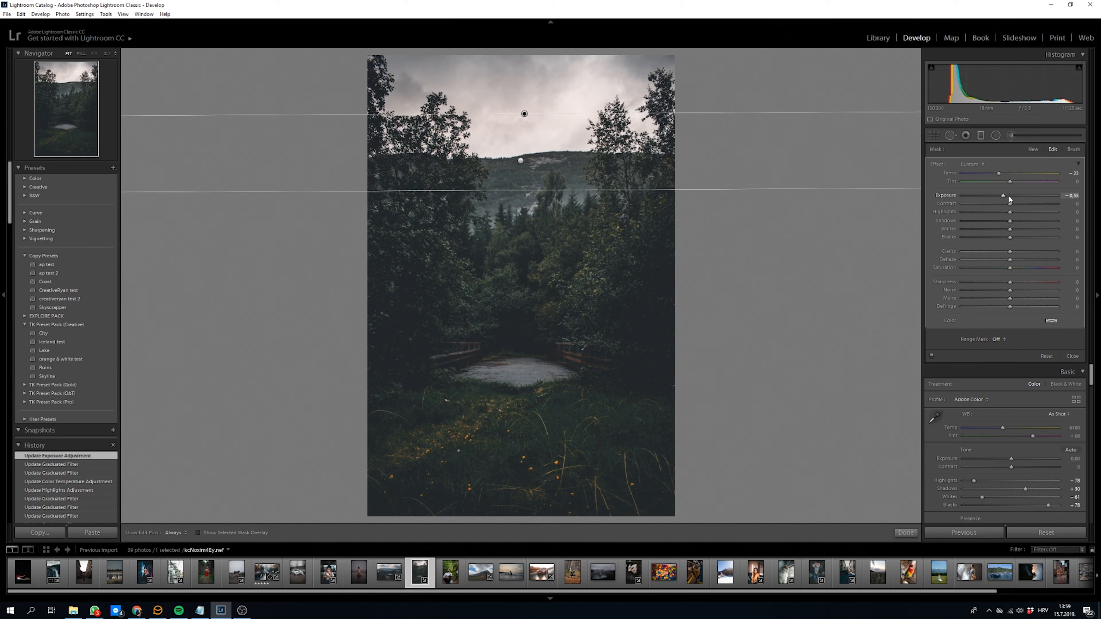
pyautogui.moveTo(1011, 195); pyautogui.dragTo(1003, 195)
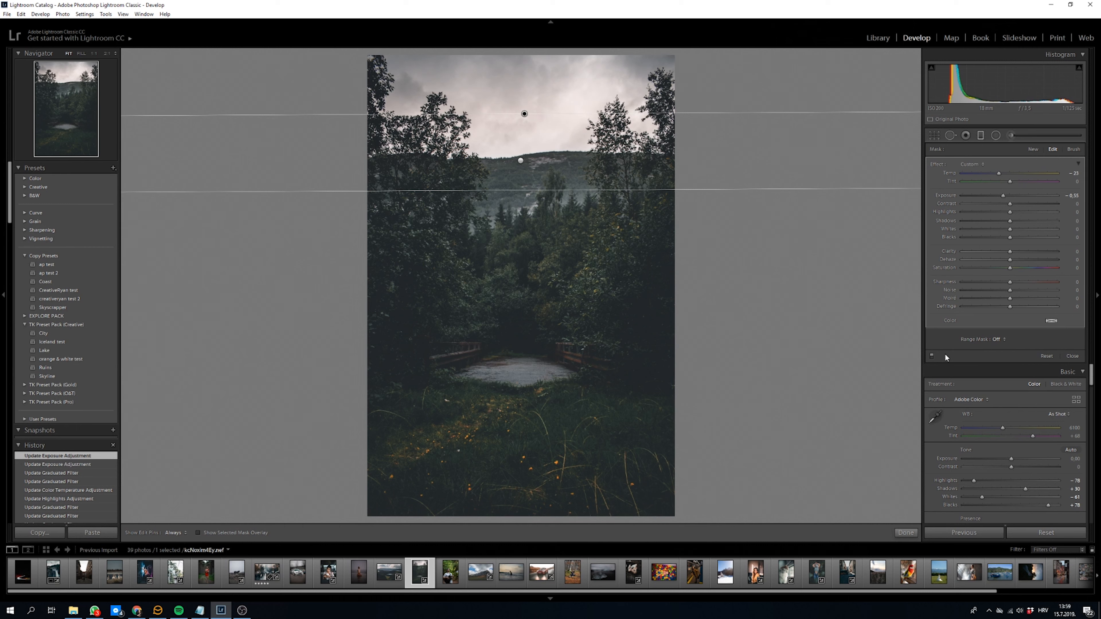
# - Close the sky gradient, start a new Adjustment Brush and mask the forest path
pyautogui.click(932, 357)
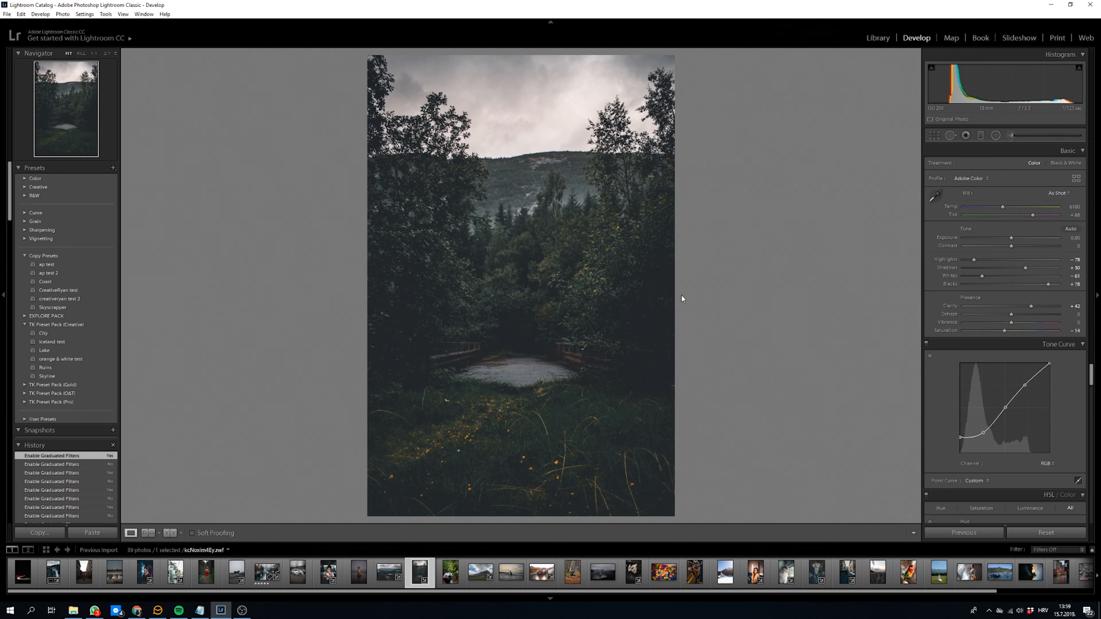
pyautogui.moveTo(670, 191)
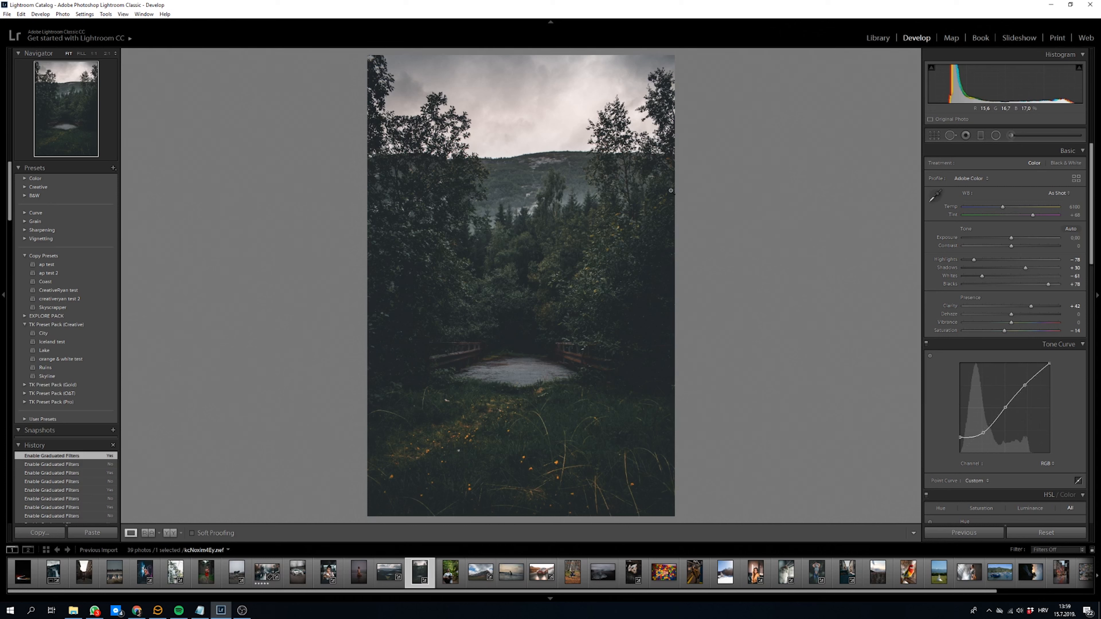
pyautogui.moveTo(864, 223)
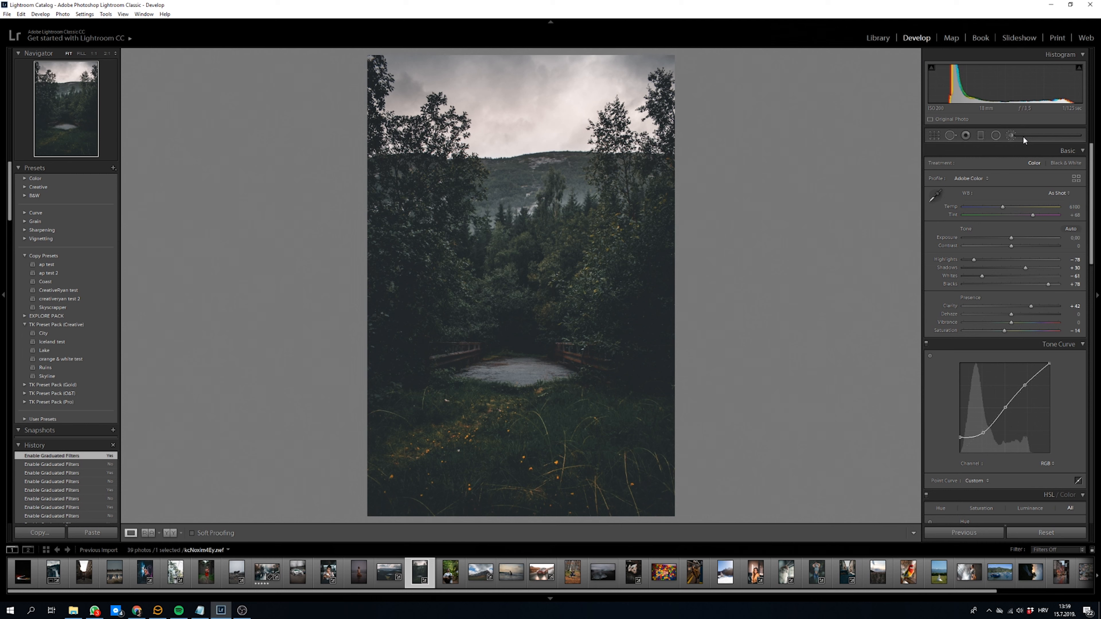
pyautogui.click(1011, 136)
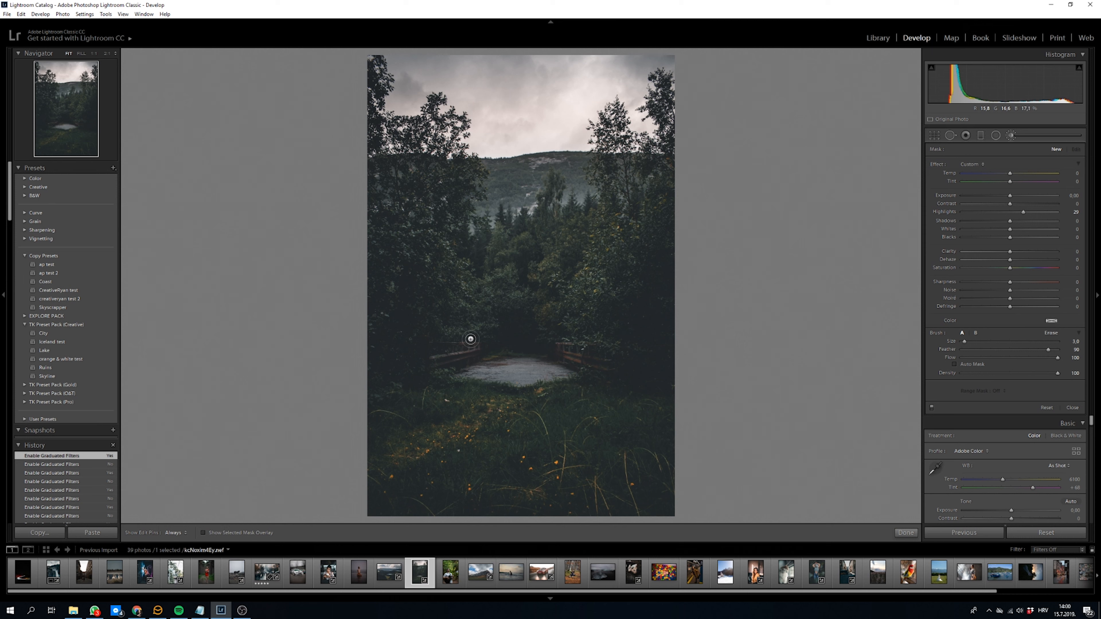
pyautogui.moveTo(507, 438)
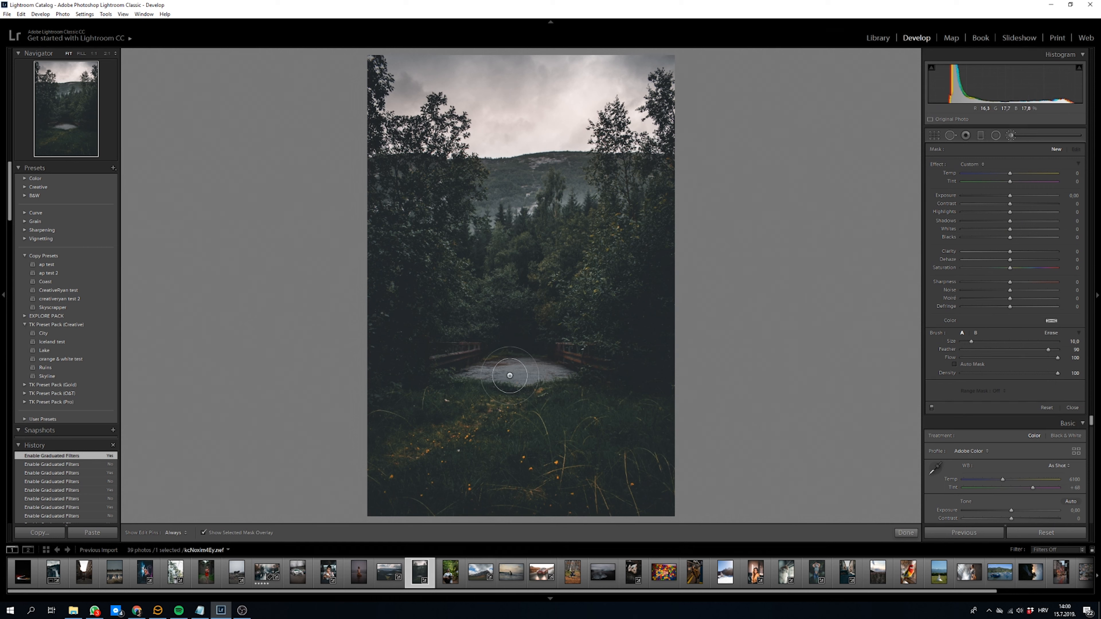
pyautogui.moveTo(510, 375); pyautogui.dragTo(553, 394)
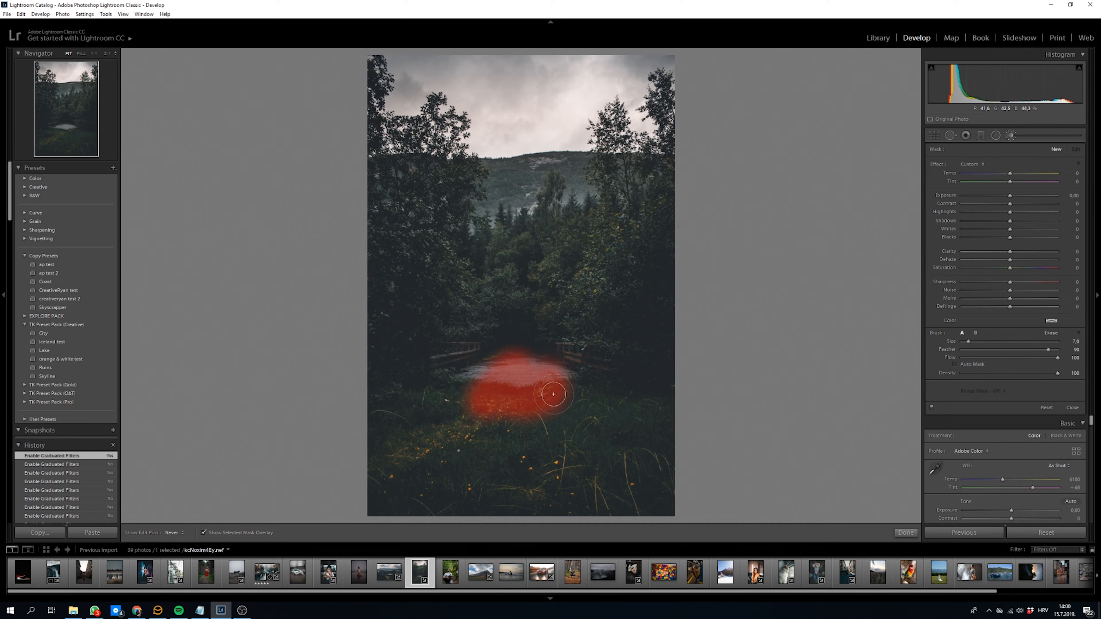
pyautogui.moveTo(554, 394); pyautogui.dragTo(589, 340)
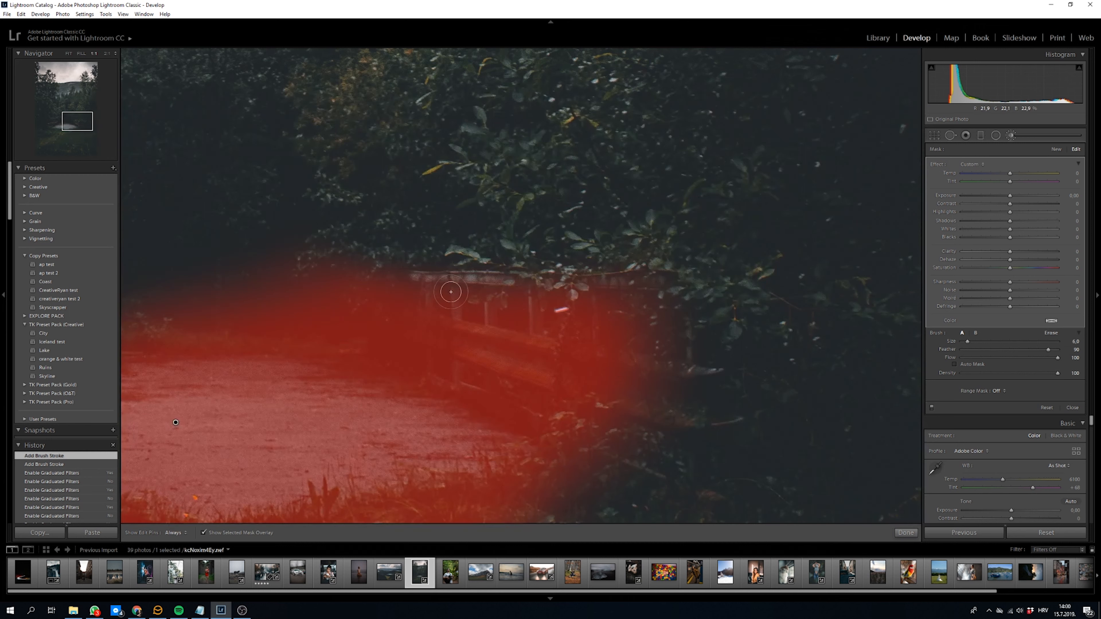
# - Extend the brush mask over the right bridge railing, the path's right side and foreground grass
pyautogui.moveTo(450, 292); pyautogui.dragTo(673, 296)
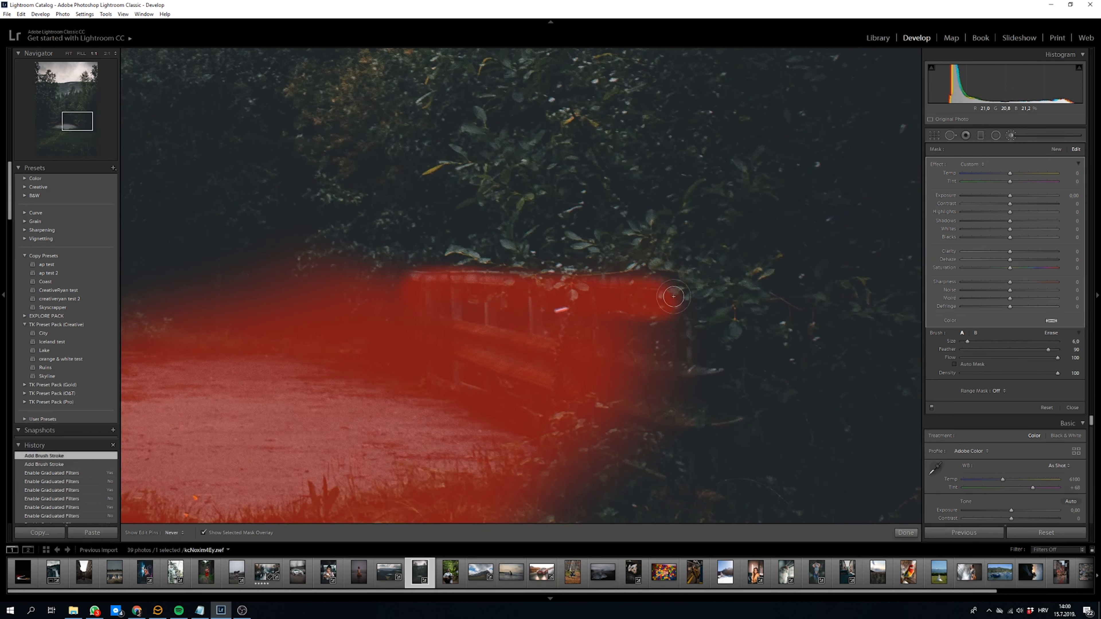
pyautogui.moveTo(672, 295); pyautogui.dragTo(661, 338)
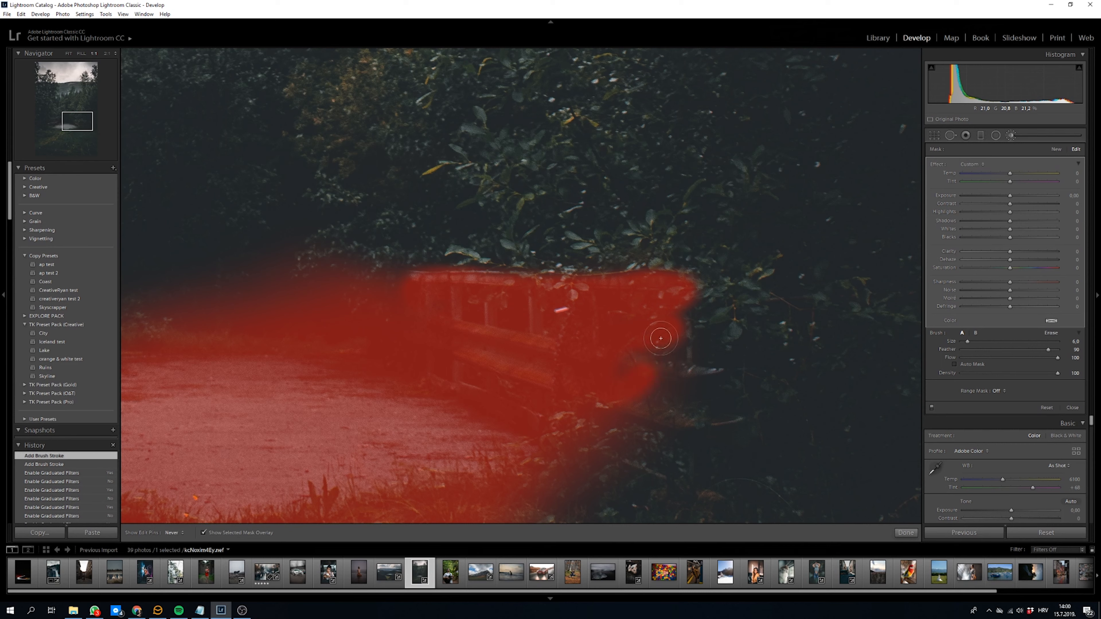
pyautogui.moveTo(660, 338); pyautogui.dragTo(697, 321)
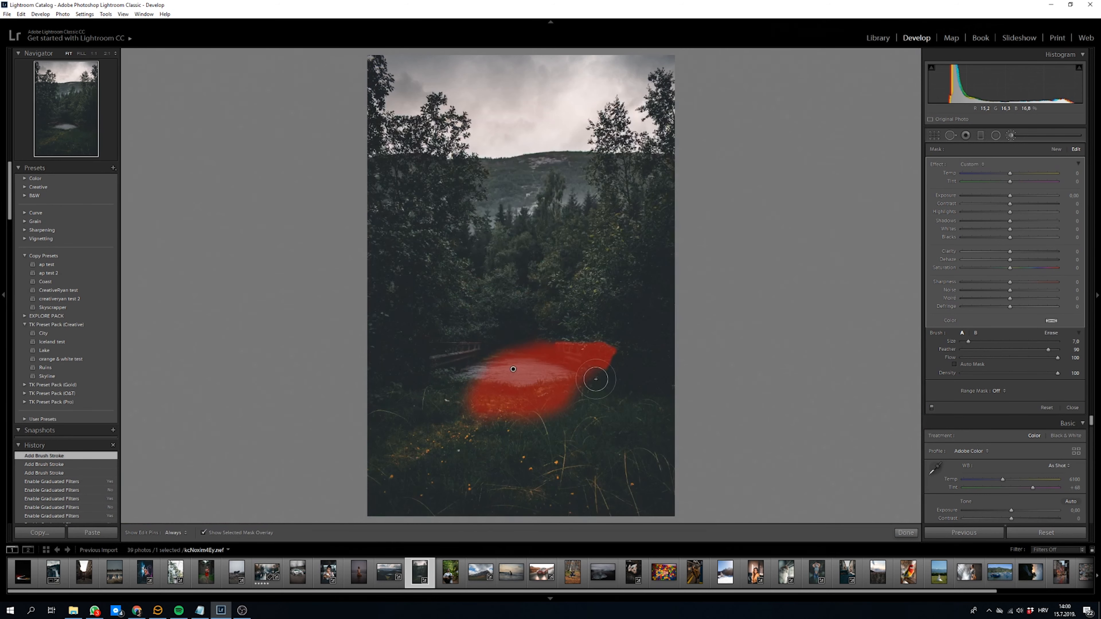
pyautogui.moveTo(597, 379); pyautogui.dragTo(579, 385)
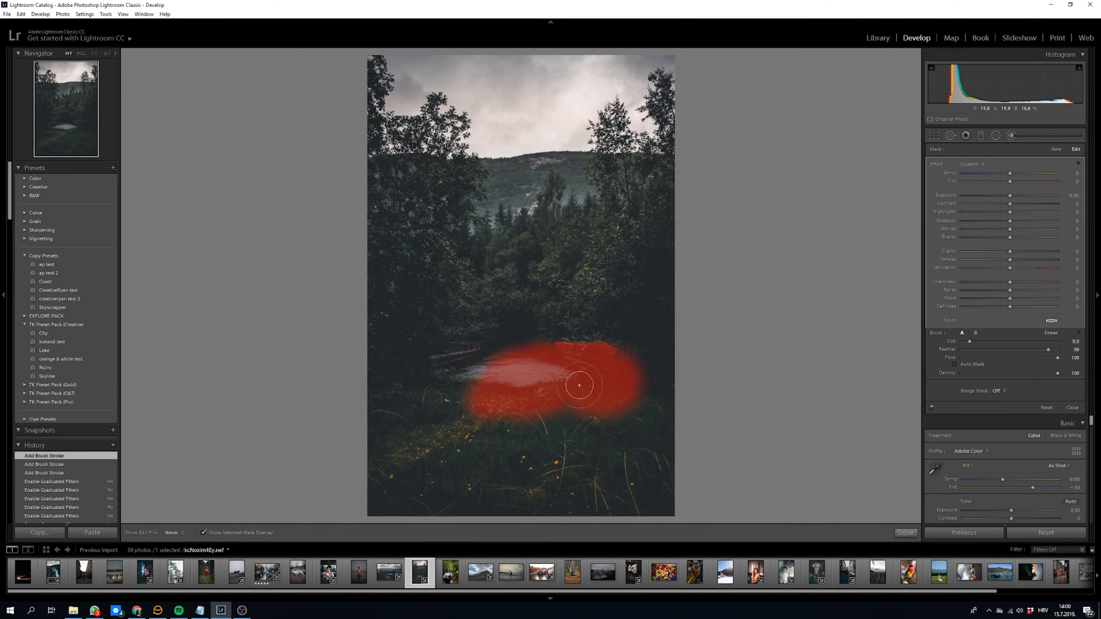
pyautogui.moveTo(579, 385); pyautogui.dragTo(572, 447)
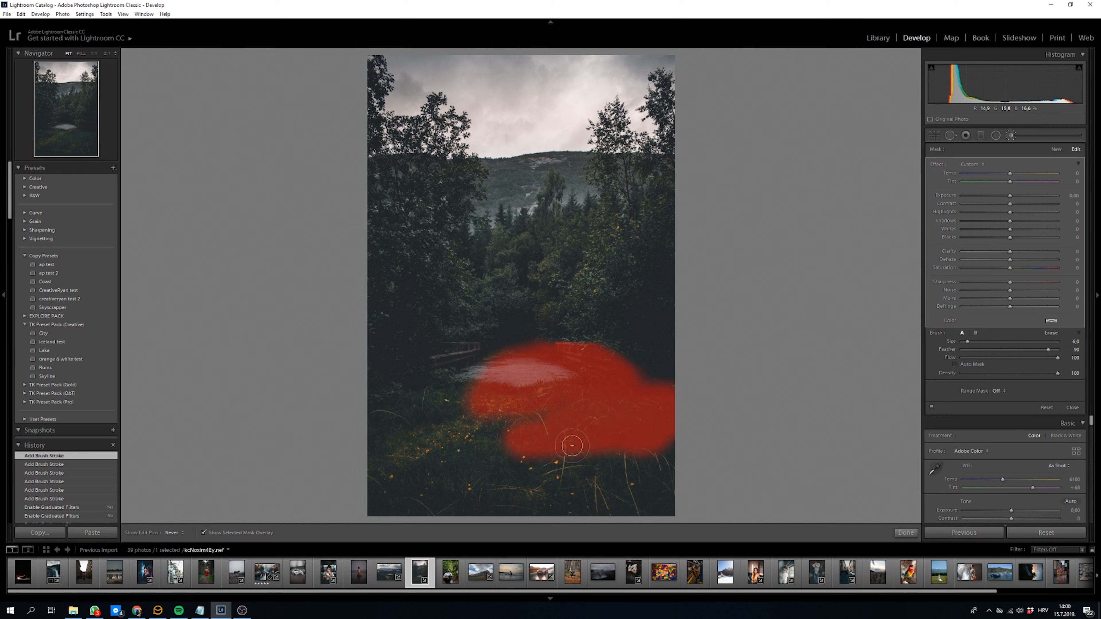
pyautogui.moveTo(572, 446); pyautogui.dragTo(388, 453)
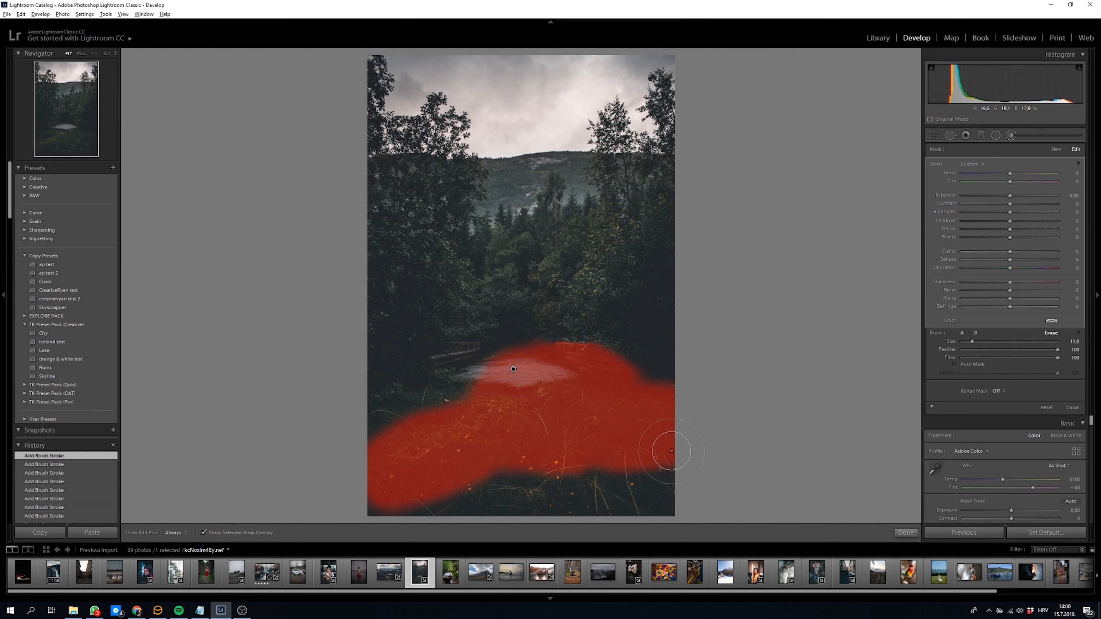
pyautogui.moveTo(672, 451); pyautogui.dragTo(667, 431)
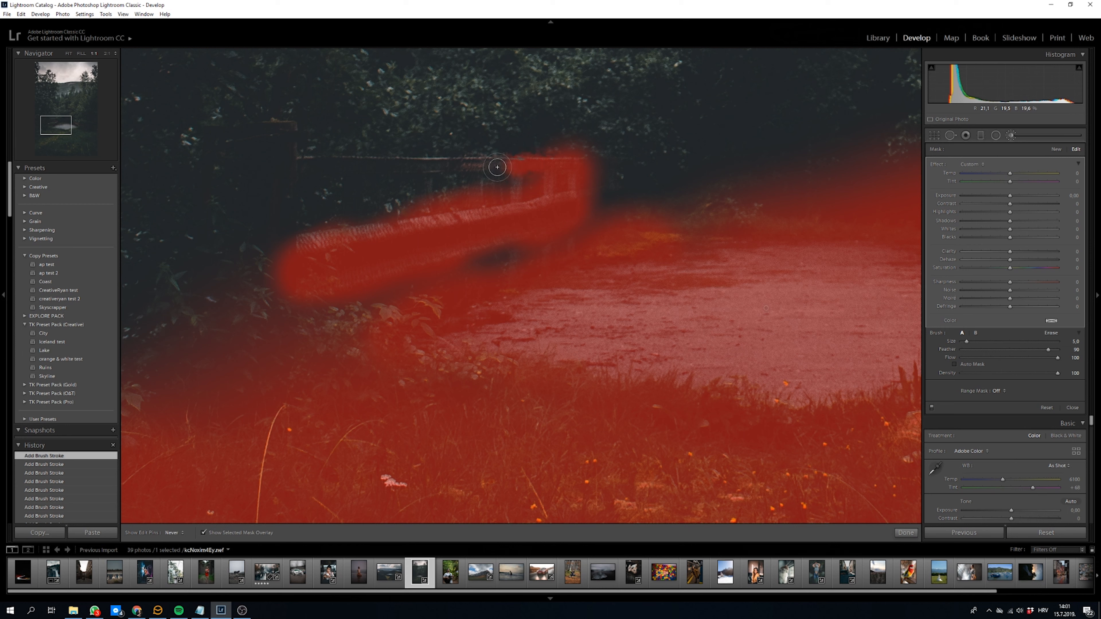
# - Paint the mask along the left bridge railing and post, filling the gap to the path
pyautogui.moveTo(497, 167); pyautogui.dragTo(286, 166)
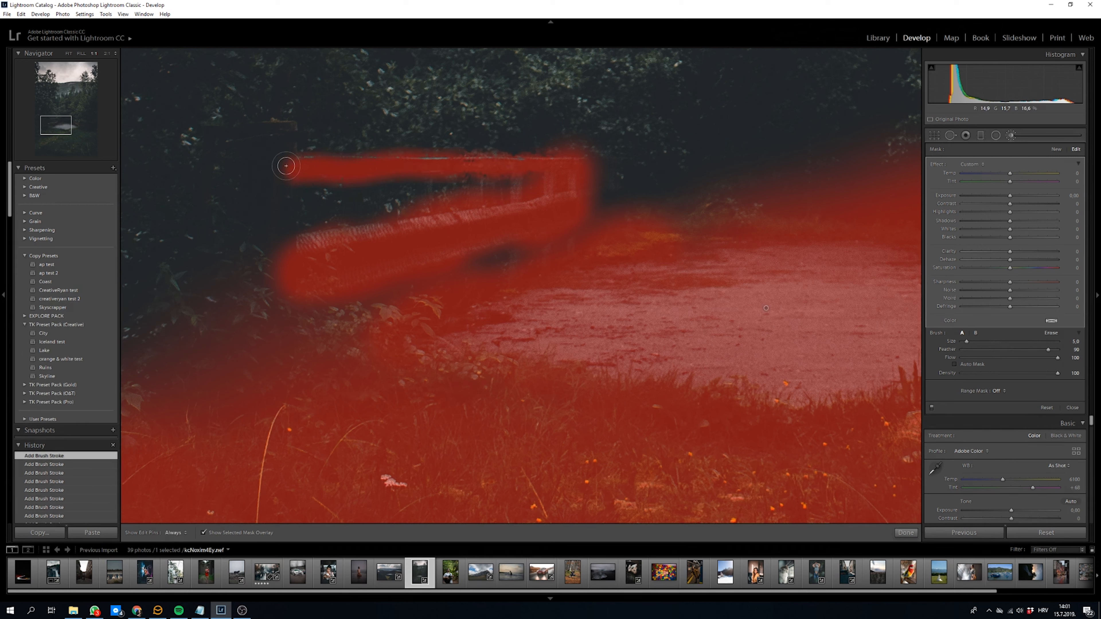
pyautogui.moveTo(286, 166); pyautogui.dragTo(354, 288)
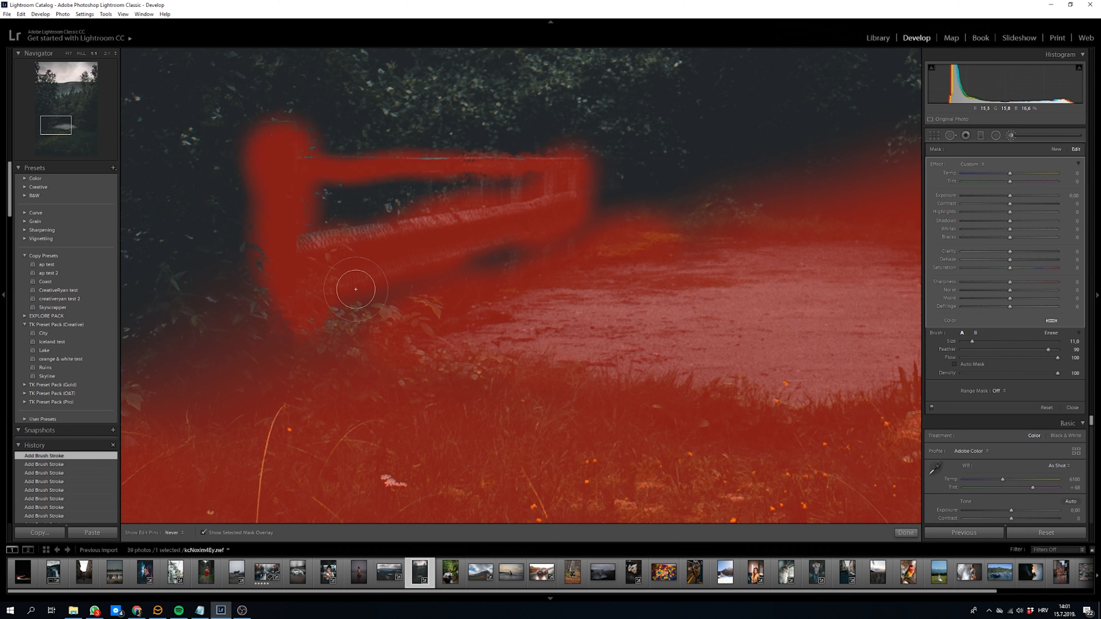
pyautogui.moveTo(355, 289); pyautogui.dragTo(542, 239)
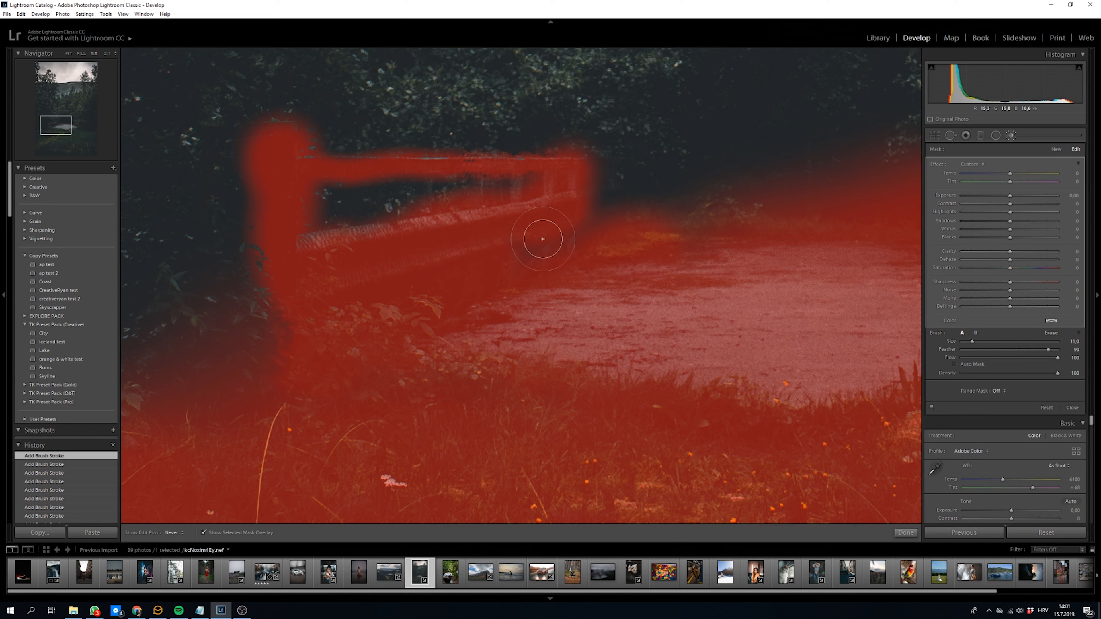
pyautogui.moveTo(542, 239); pyautogui.dragTo(319, 222)
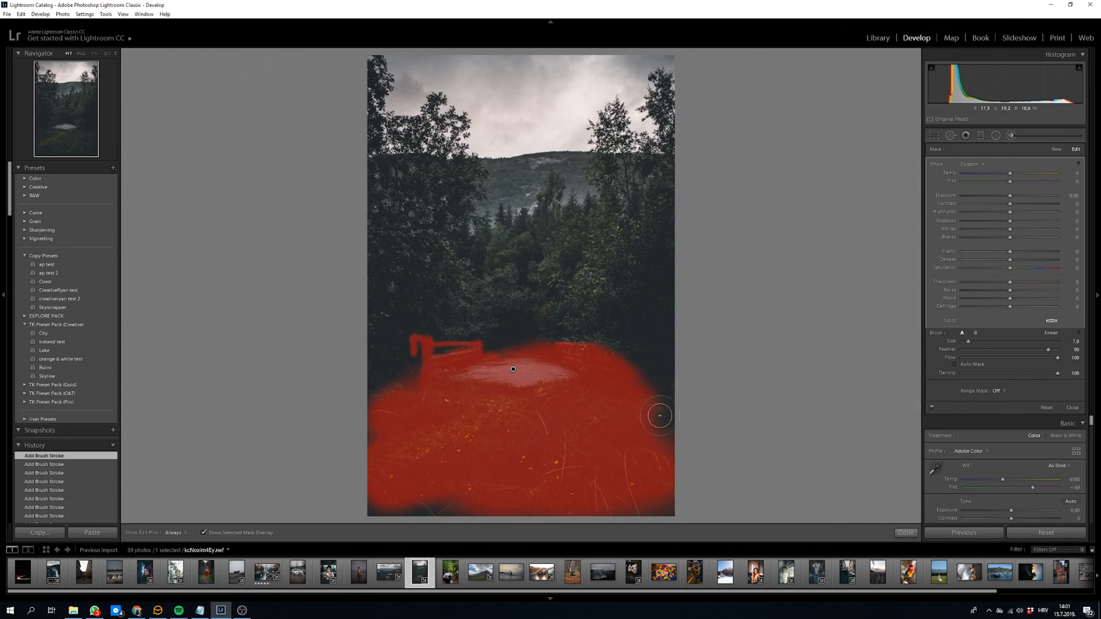
# - Brighten the brushed path with Exposure 0.62 and Contrast 77
pyautogui.click(204, 533)
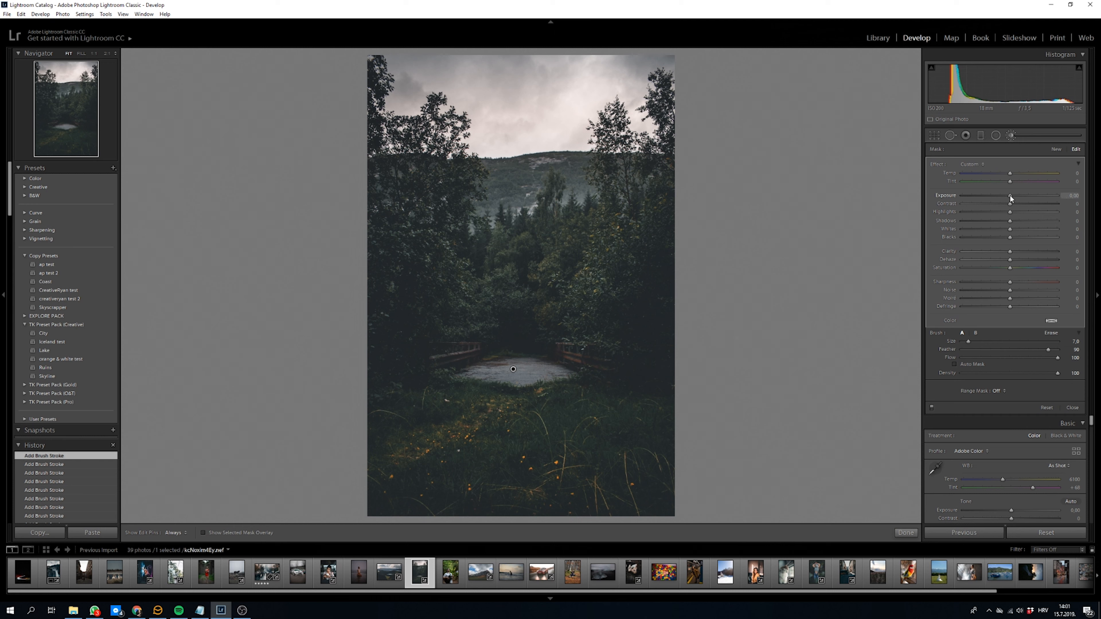
pyautogui.moveTo(1010, 195); pyautogui.dragTo(1018, 195)
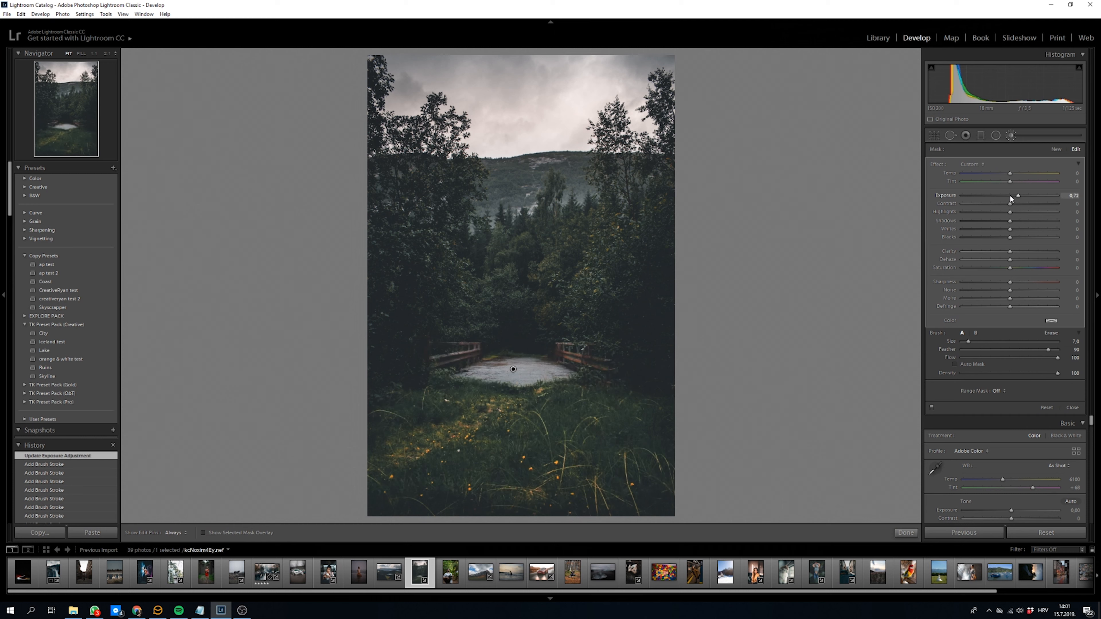
pyautogui.moveTo(1018, 195); pyautogui.dragTo(1013, 195)
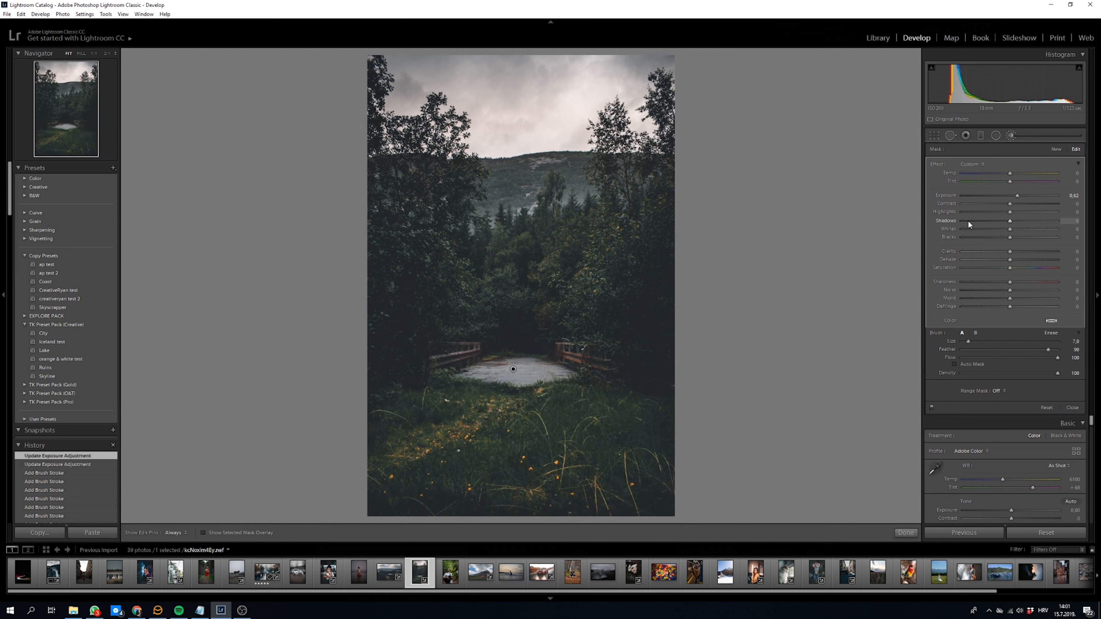
pyautogui.moveTo(1011, 204); pyautogui.dragTo(1049, 204)
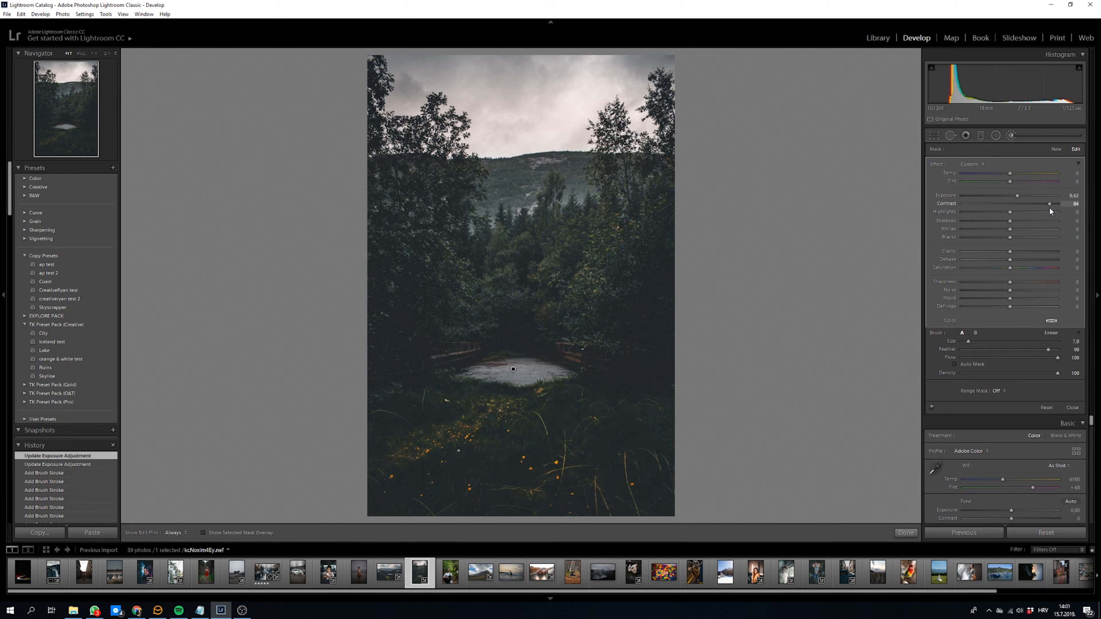
pyautogui.moveTo(1050, 203); pyautogui.dragTo(1045, 204)
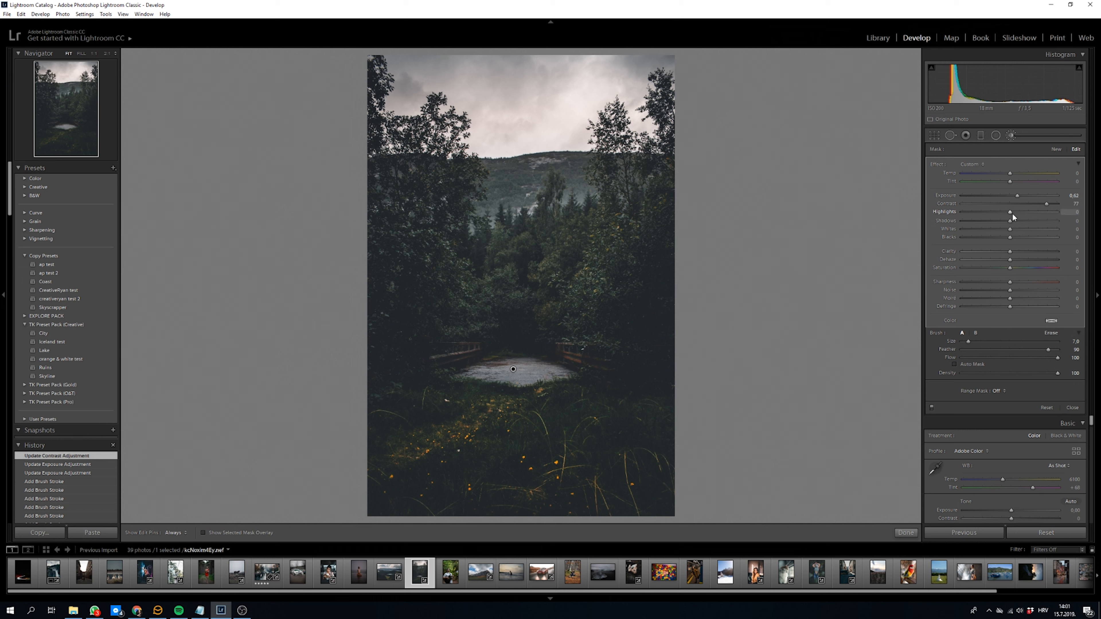
# - Set the brush's Highlights to 92, Shadows to -12 and raise Whites
pyautogui.moveTo(1011, 212); pyautogui.dragTo(1052, 211)
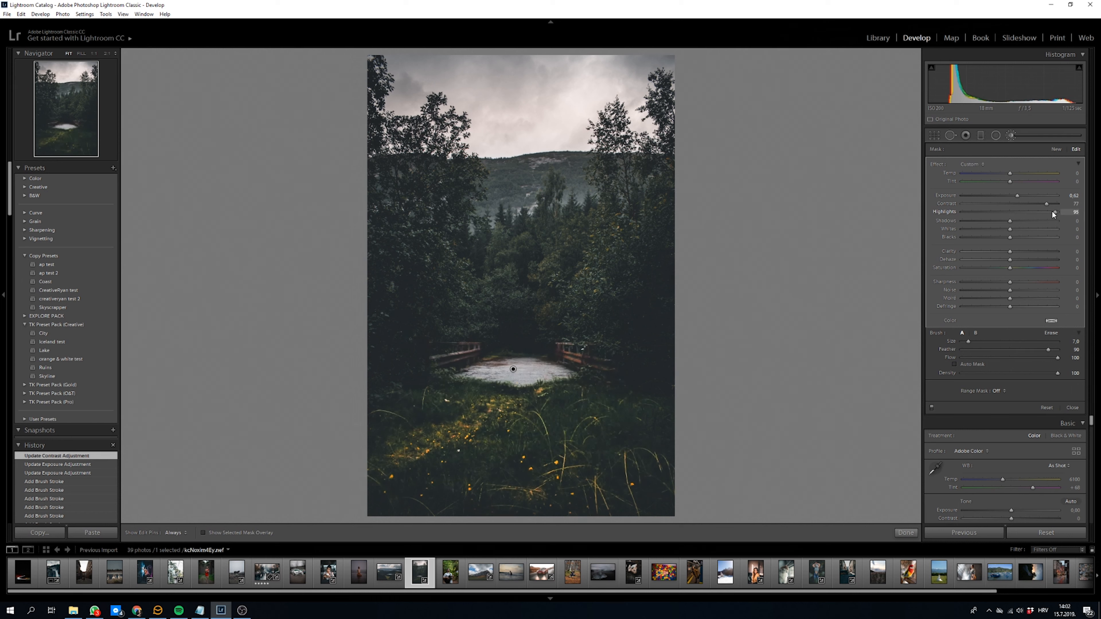
pyautogui.moveTo(1060, 212); pyautogui.dragTo(1046, 211)
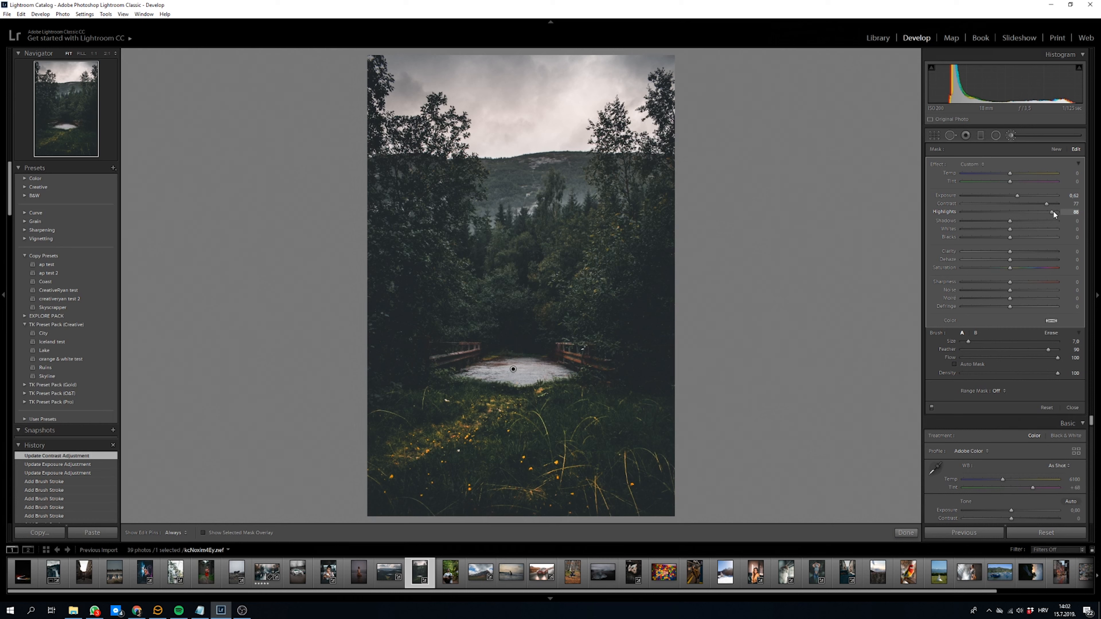
pyautogui.moveTo(1051, 212); pyautogui.dragTo(1054, 212)
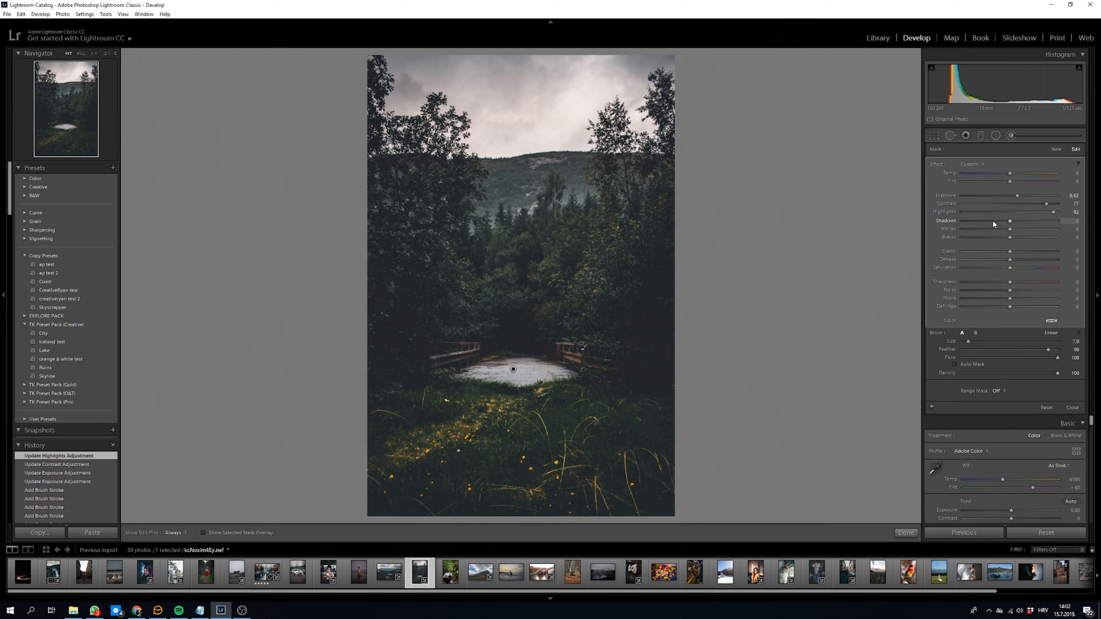
pyautogui.moveTo(1010, 220); pyautogui.dragTo(1006, 221)
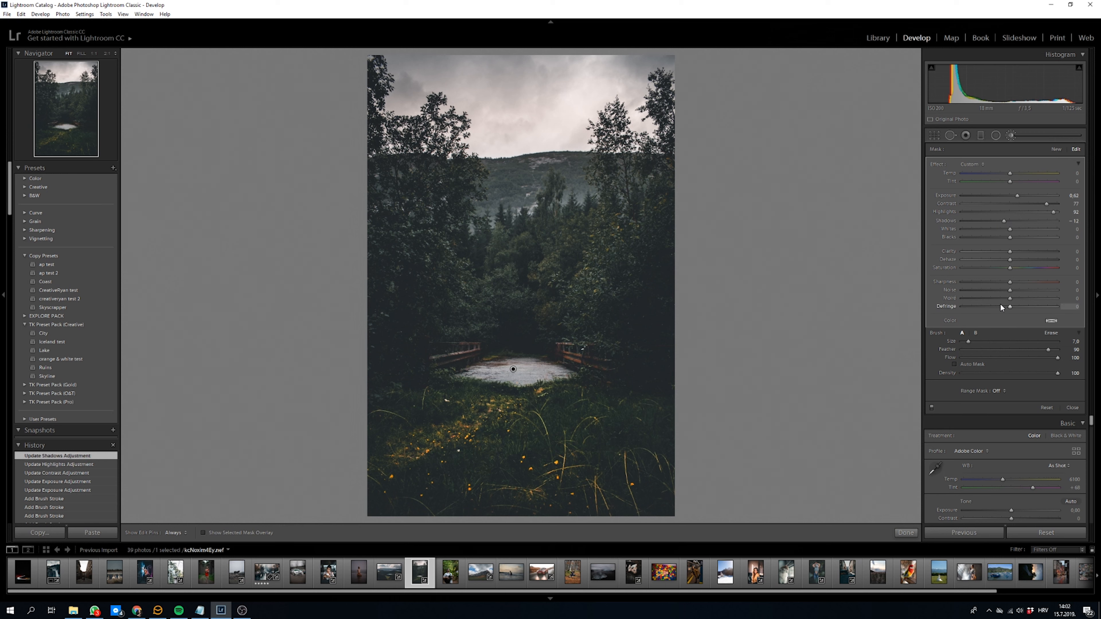
pyautogui.moveTo(1025, 229); pyautogui.dragTo(996, 228)
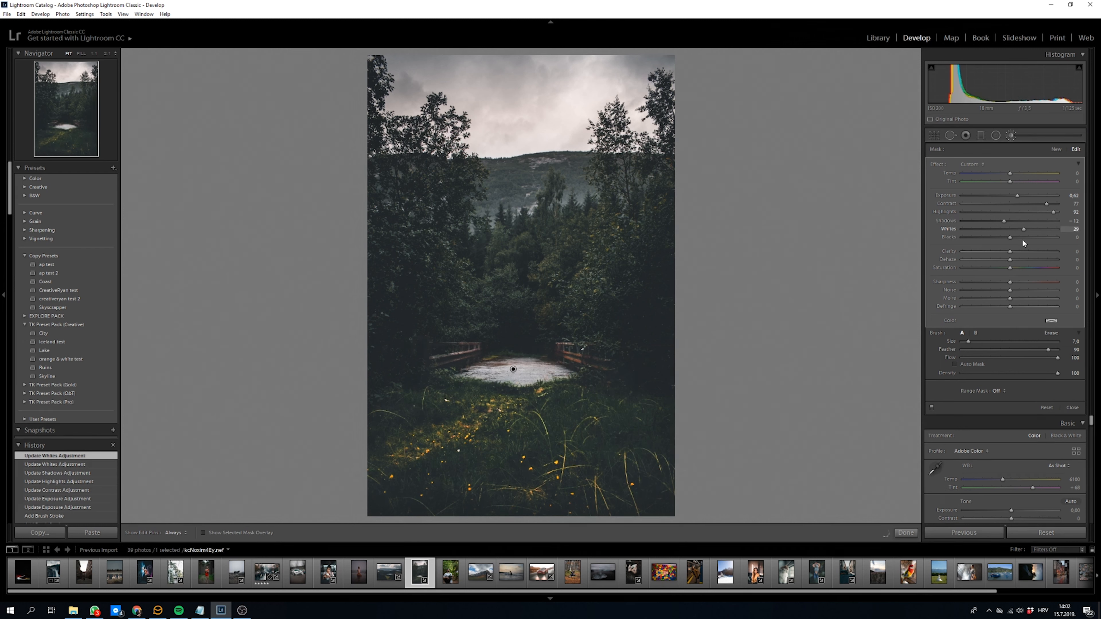
pyautogui.moveTo(1024, 229); pyautogui.dragTo(1021, 229)
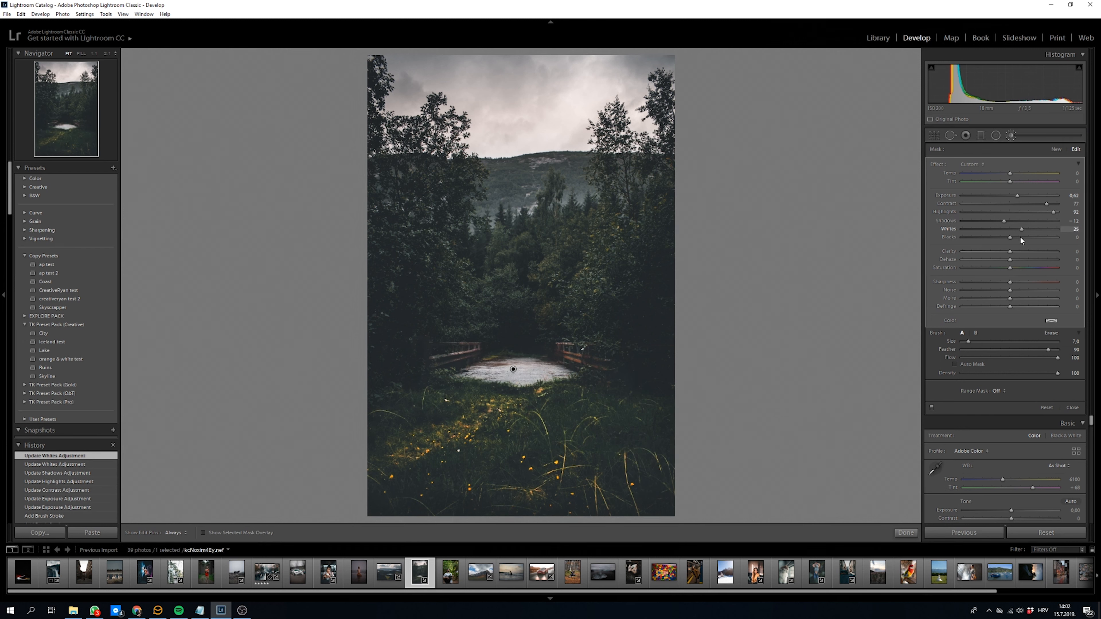
# - Settle the brush's Whites at 20 and Clarity at 32
pyautogui.moveTo(1022, 229); pyautogui.dragTo(1005, 229)
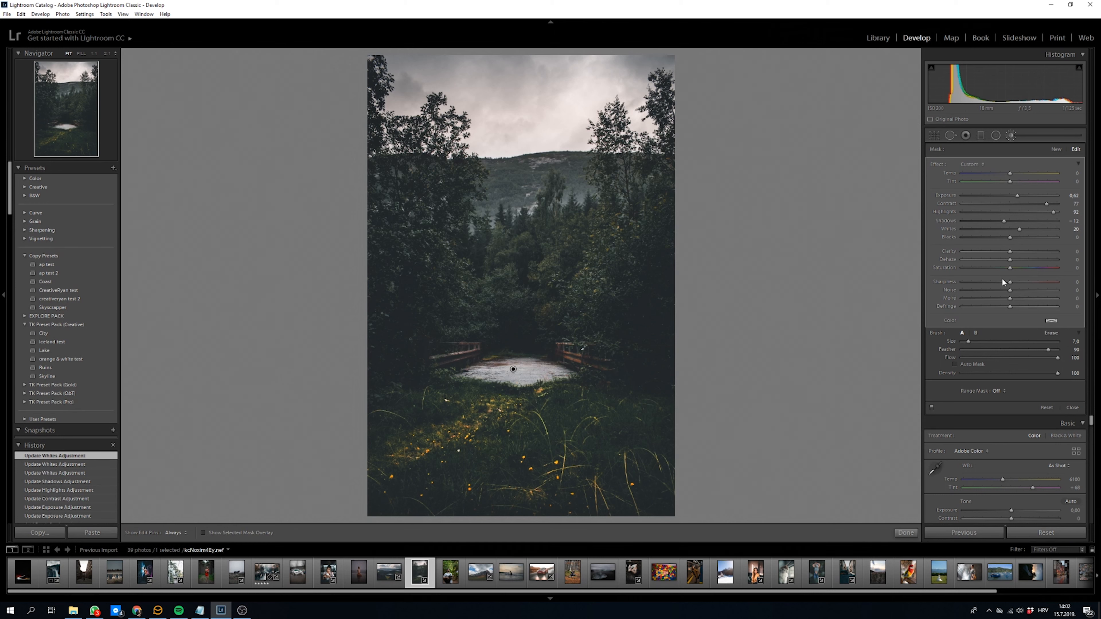
pyautogui.moveTo(1009, 252)
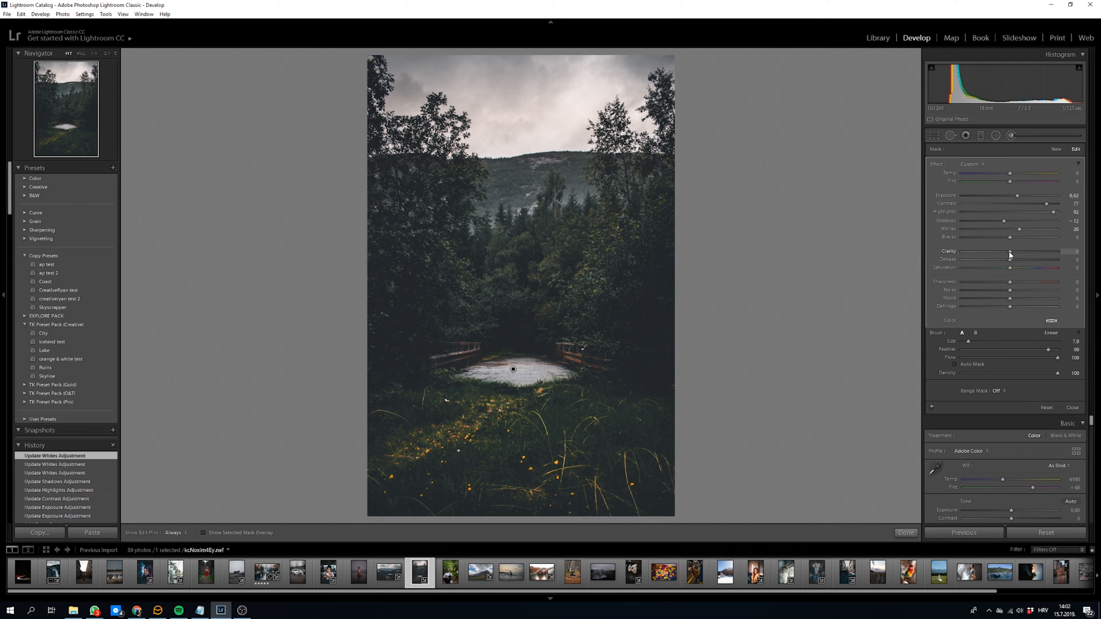
pyautogui.moveTo(1009, 251); pyautogui.dragTo(1032, 251)
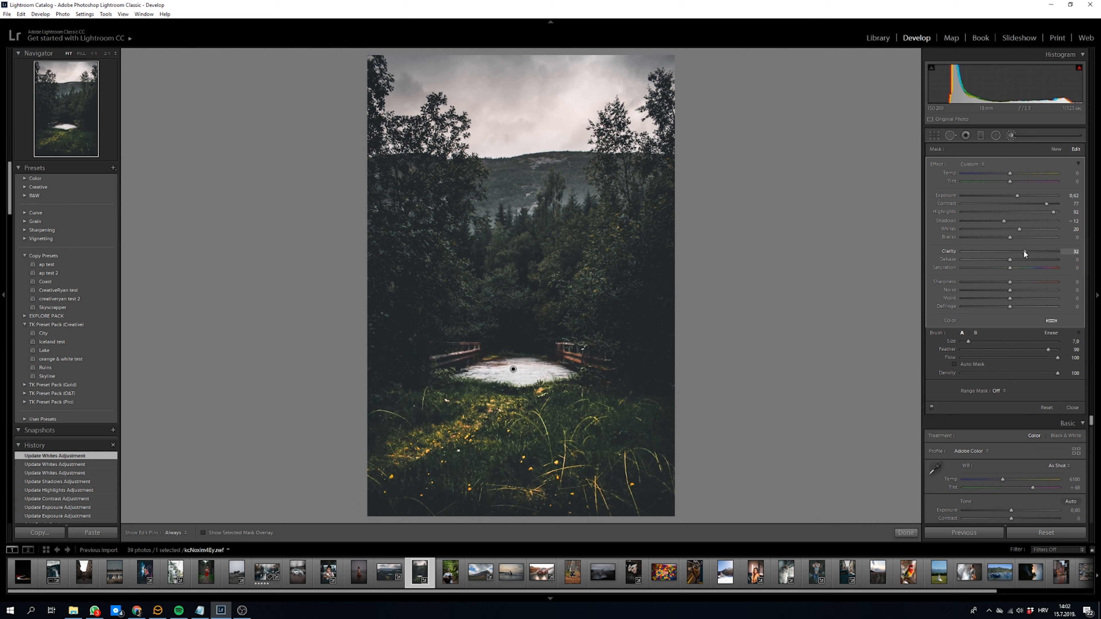
pyautogui.moveTo(1029, 251); pyautogui.dragTo(1024, 251)
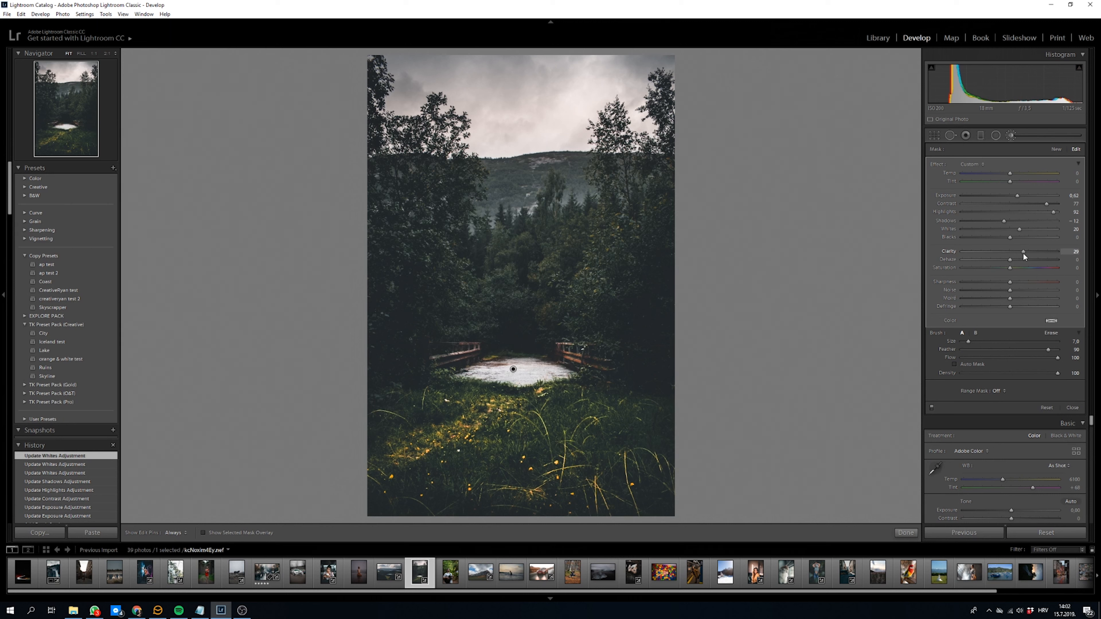
pyautogui.moveTo(1024, 251); pyautogui.dragTo(1026, 252)
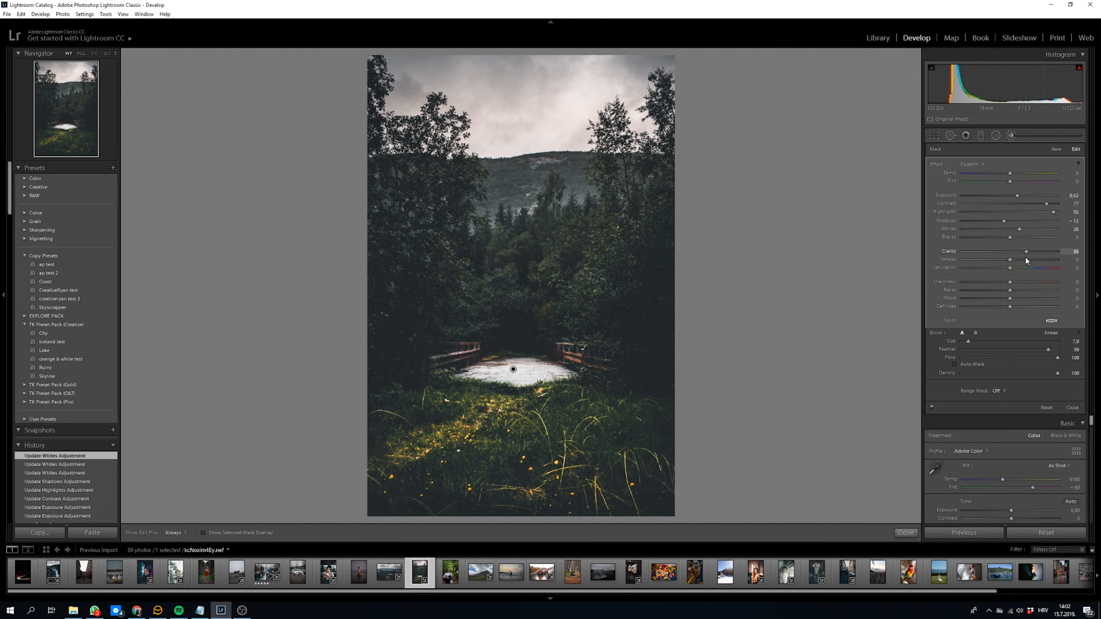
pyautogui.moveTo(1026, 250); pyautogui.dragTo(1025, 250)
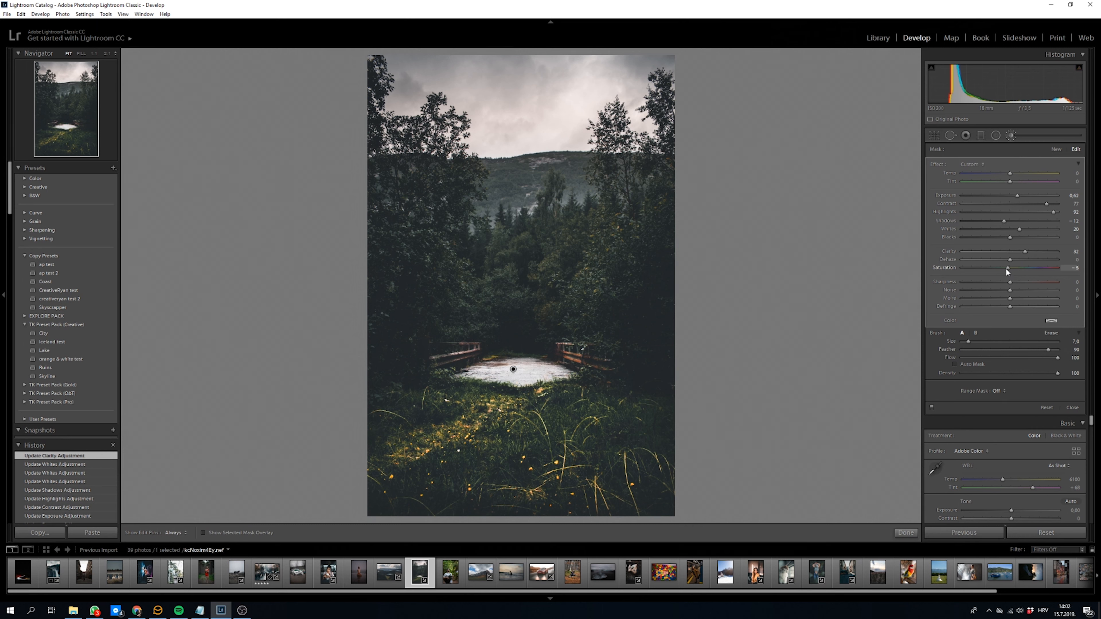
# - Cut brush Saturation to -16, close the brush and show the Before & After side-by-side view
pyautogui.moveTo(1046, 267); pyautogui.dragTo(1038, 267)
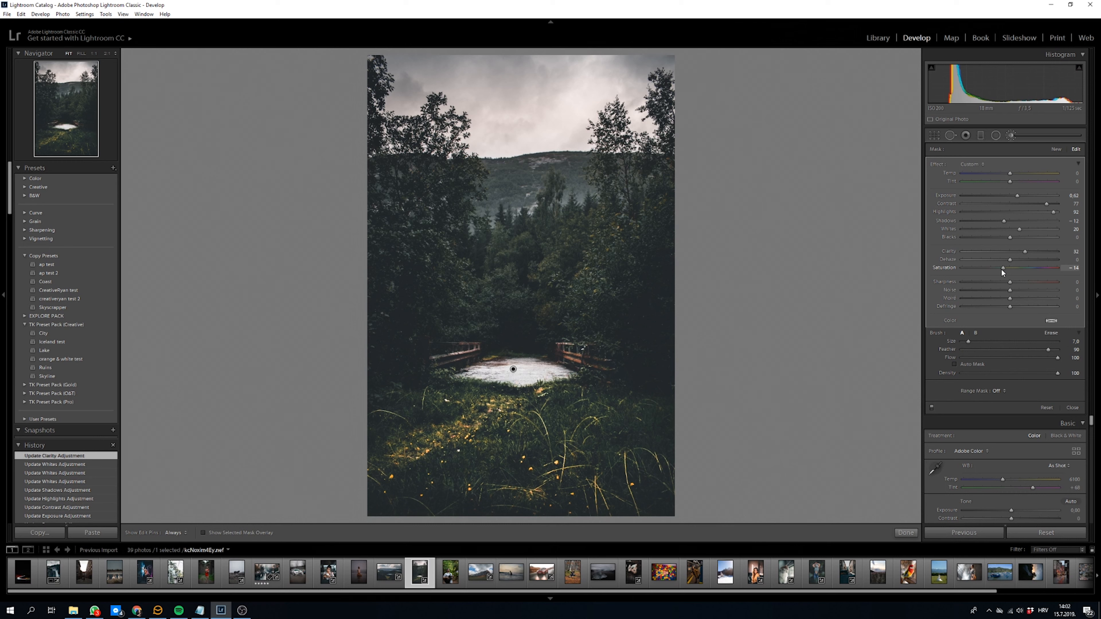
pyautogui.moveTo(1024, 268); pyautogui.dragTo(1019, 267)
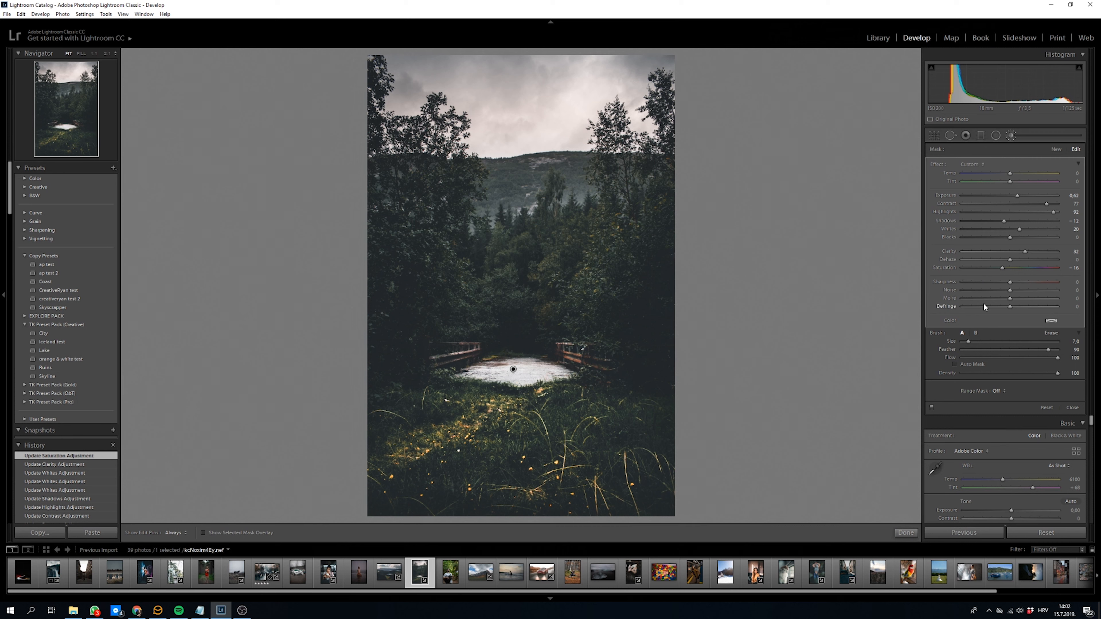
pyautogui.click(932, 408)
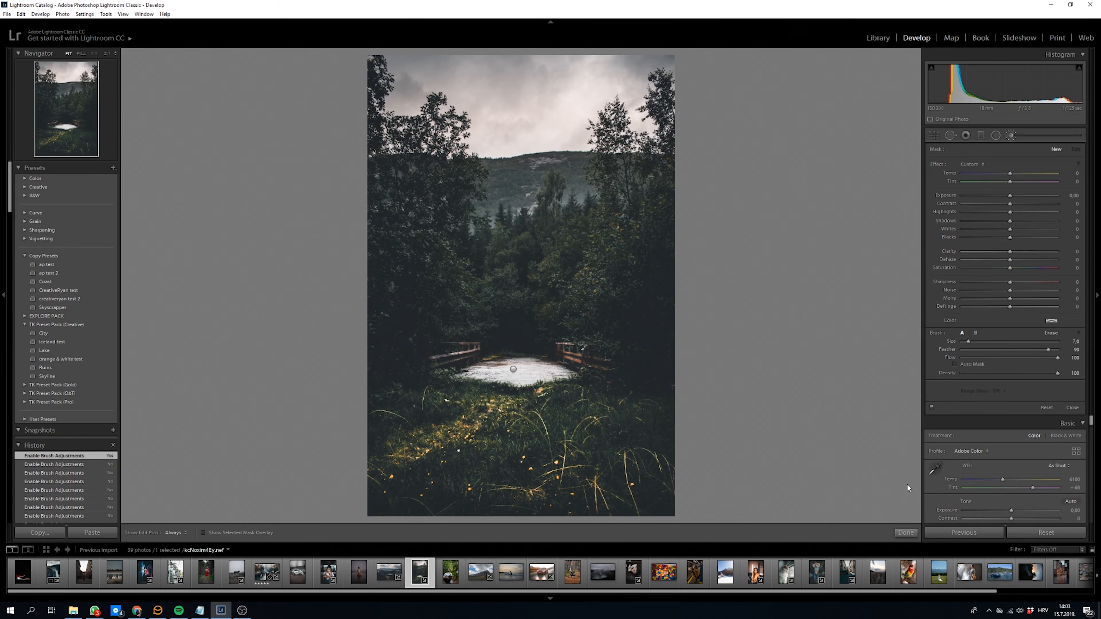
pyautogui.click(906, 532)
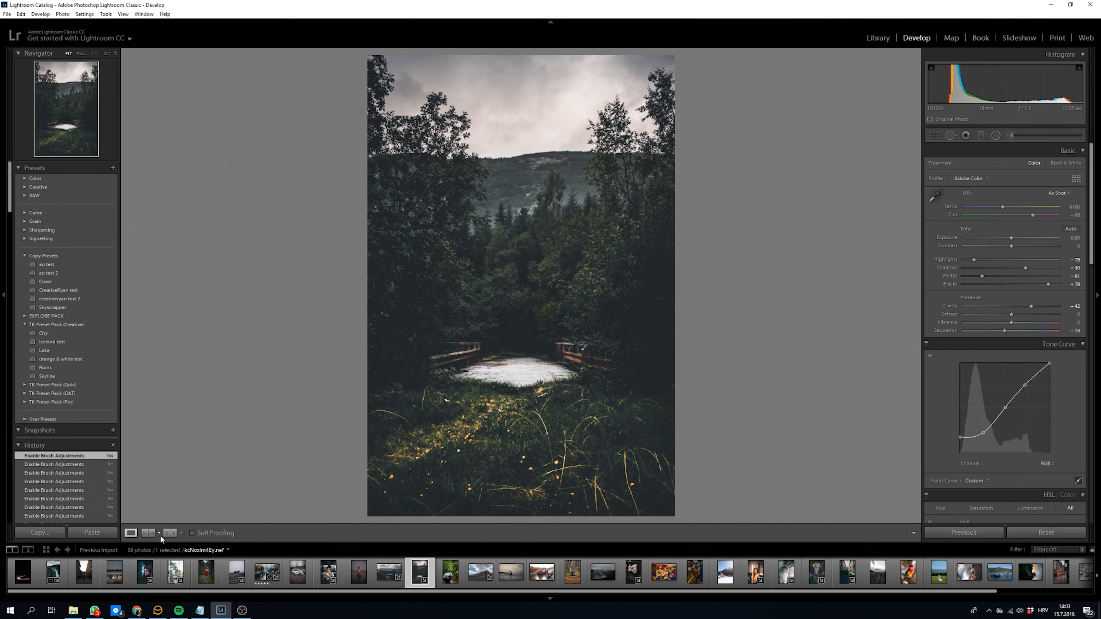
pyautogui.click(151, 532)
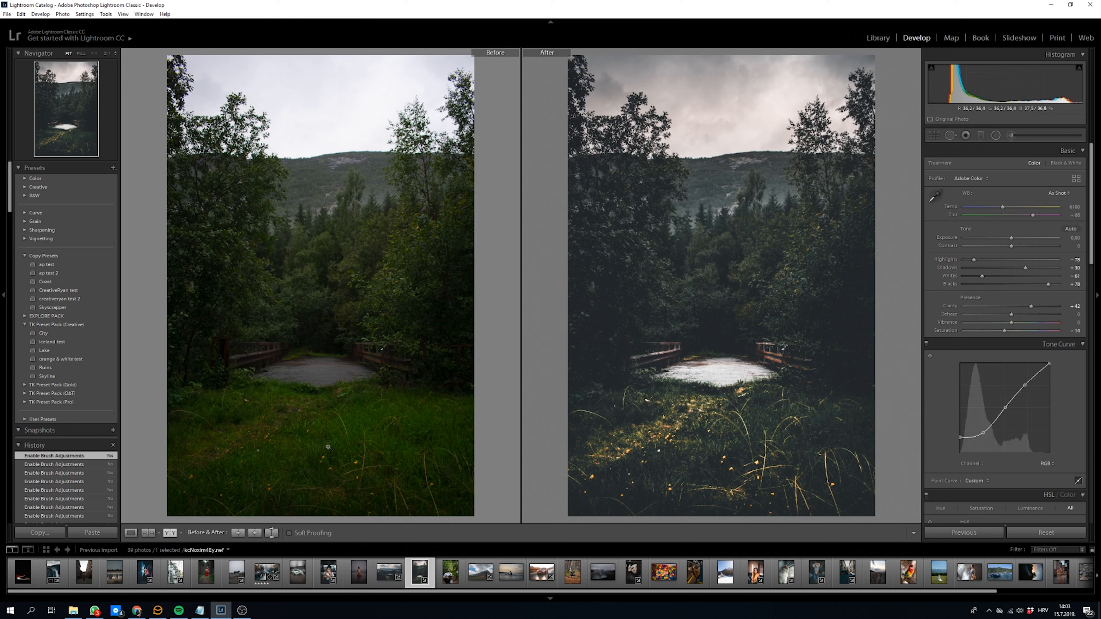